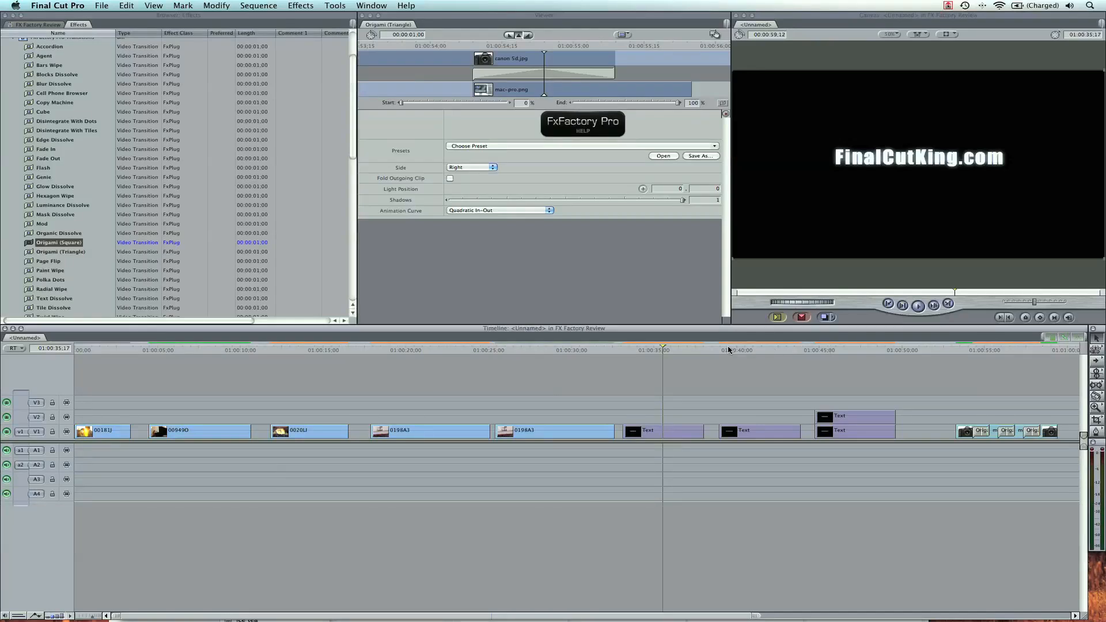
Step: Bring the Noise Industries FxFactory product page in Firefox into view
{"action": "left_click", "coordinate": [192, 590]}
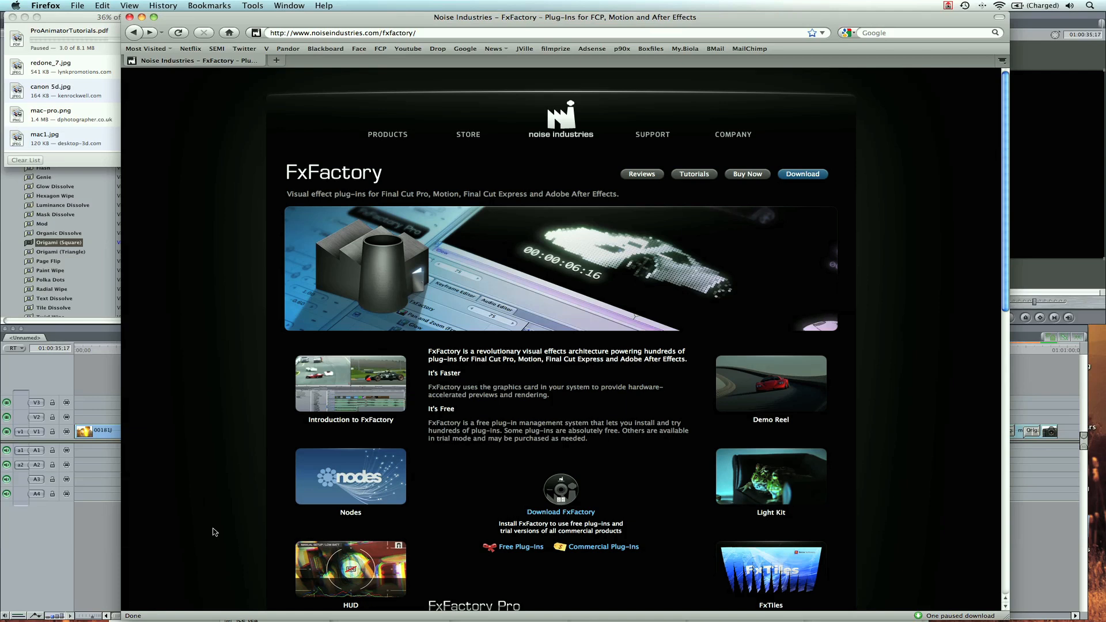
{"action": "mouse_move", "coordinate": [247, 515]}
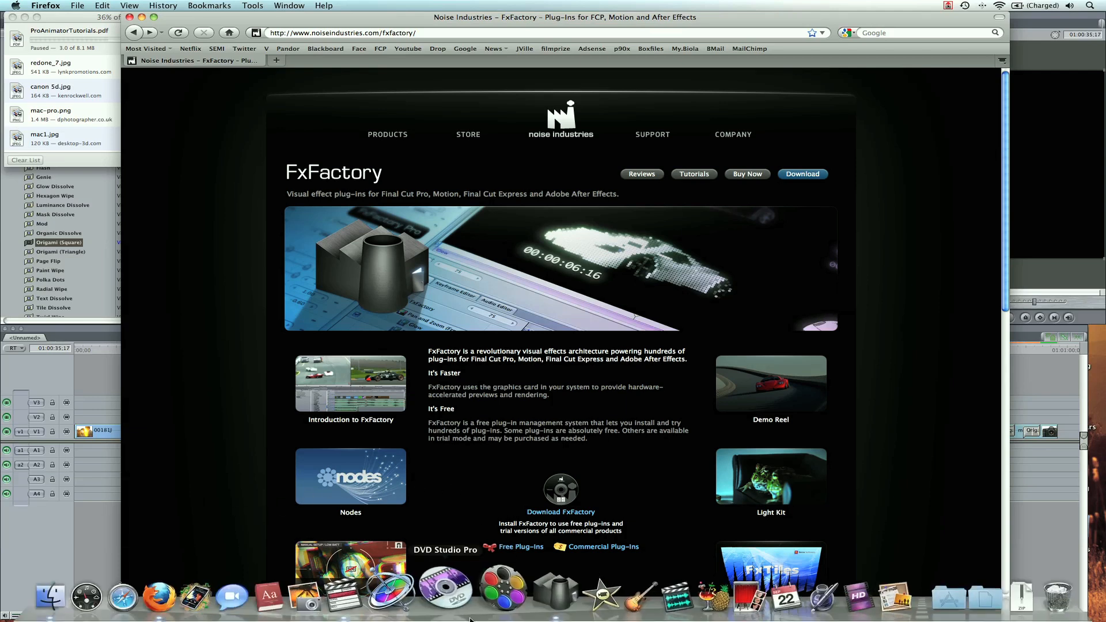
Step: Go to the FxFactory download page and scroll to its Supported Hosts list
{"action": "left_click", "coordinate": [802, 173]}
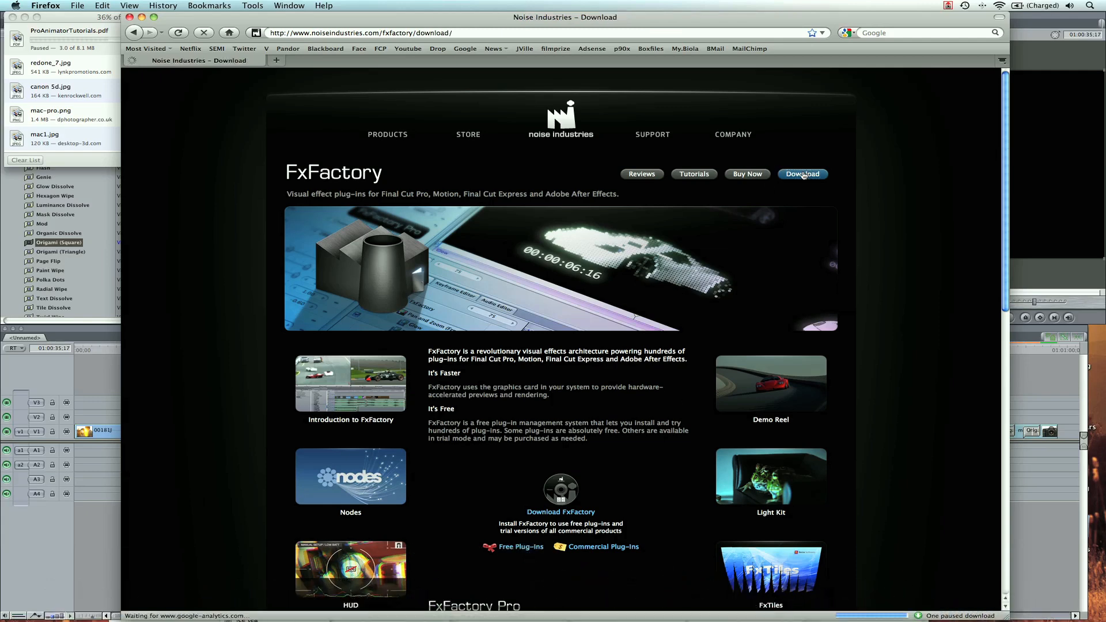
{"action": "scroll", "scroll_direction": "down", "scroll_amount": 3}
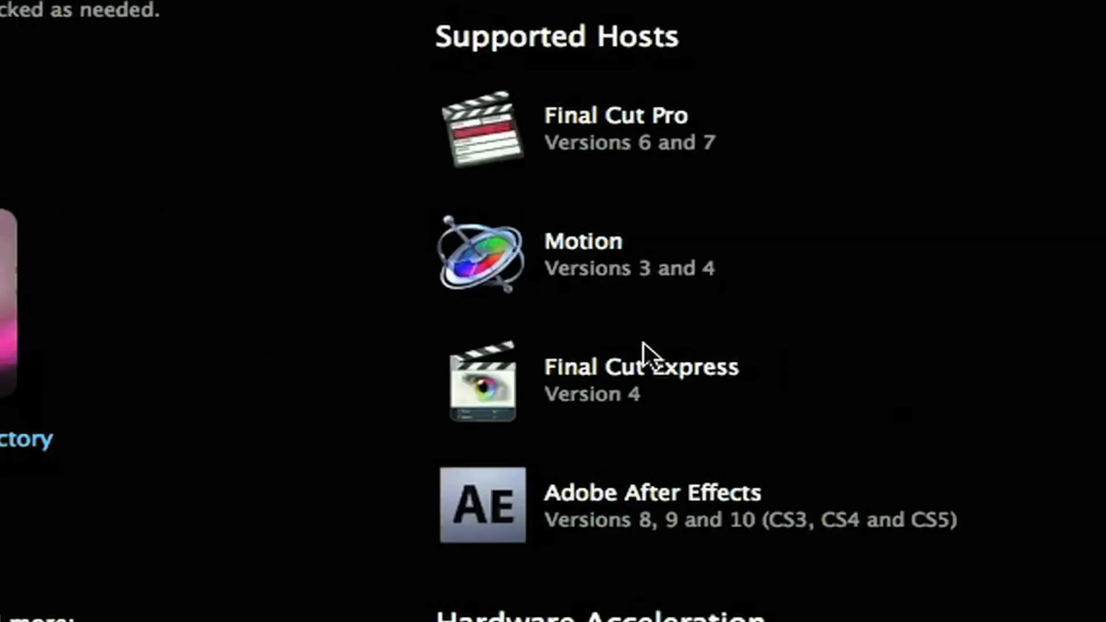
{"action": "mouse_move", "coordinate": [846, 311]}
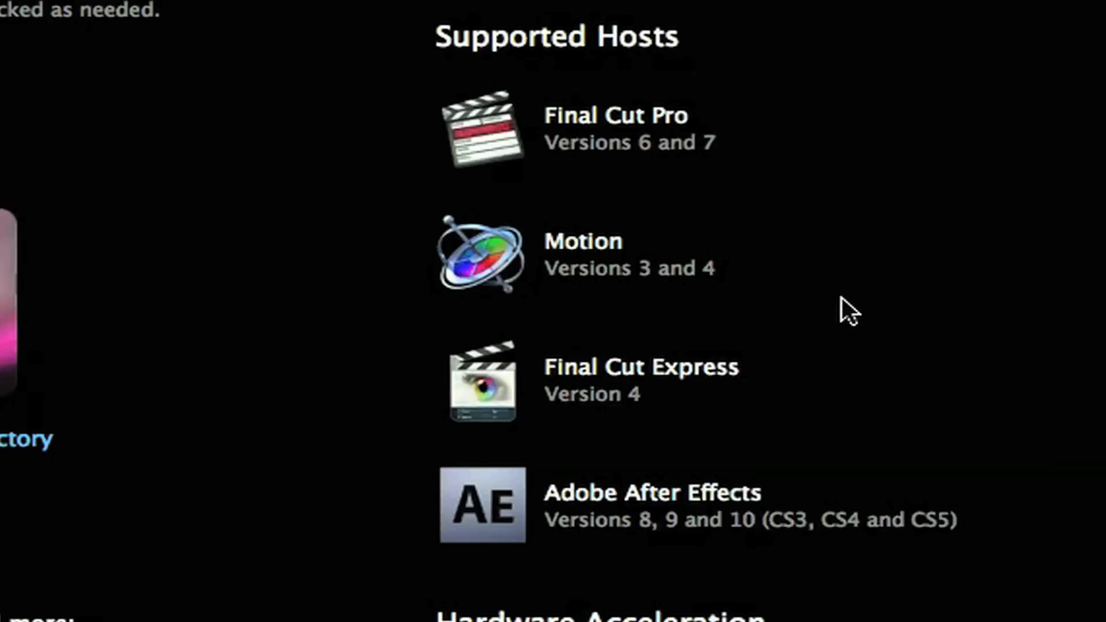
{"action": "mouse_move", "coordinate": [844, 268]}
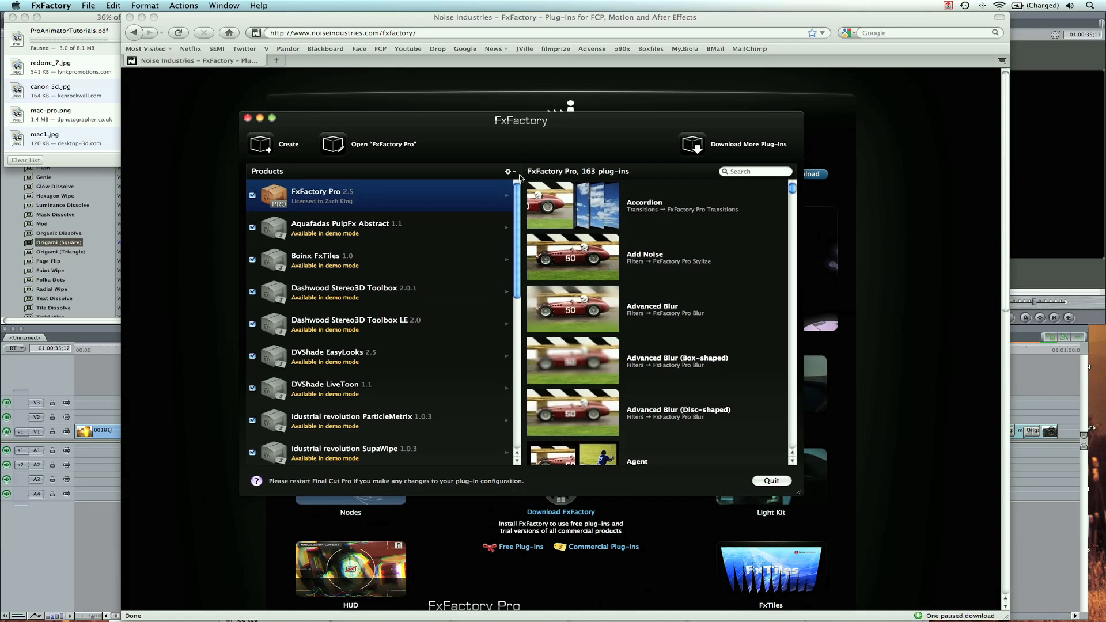
{"action": "mouse_move", "coordinate": [518, 274]}
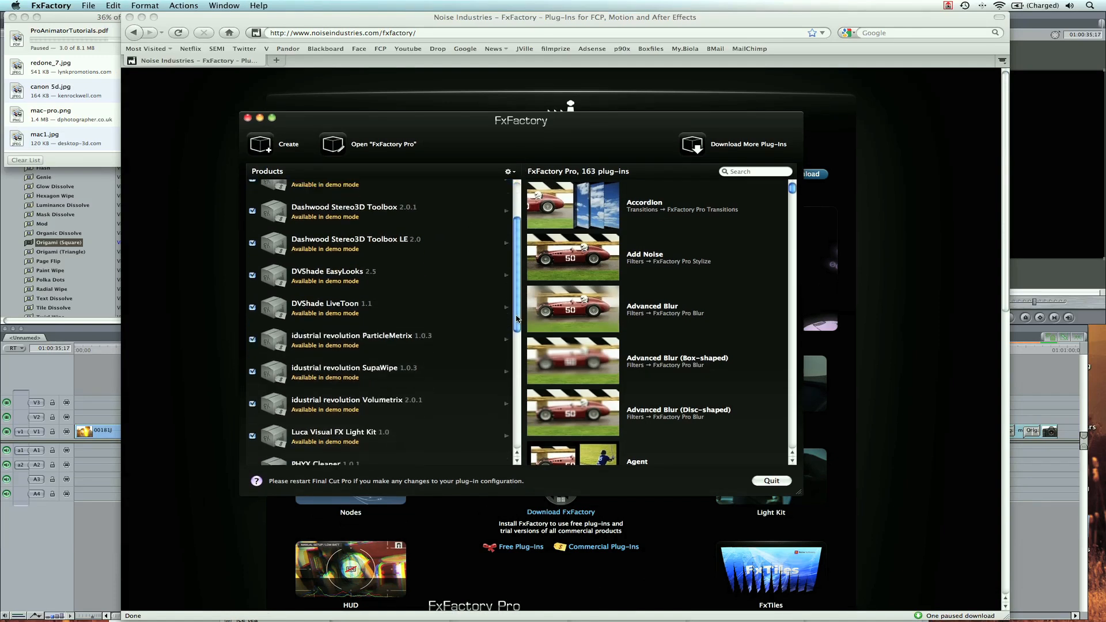
Step: Select Boinx FxTiles in the Products list to view its 7 demo plug-ins
{"action": "scroll", "scroll_direction": "down", "scroll_amount": 3}
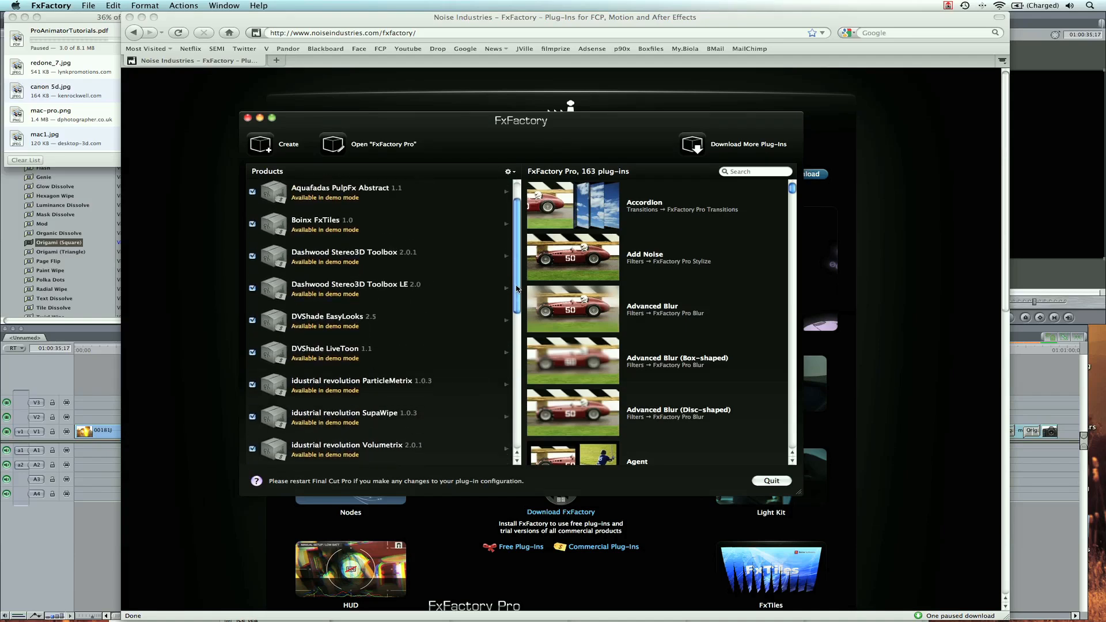
{"action": "left_click", "coordinate": [316, 224]}
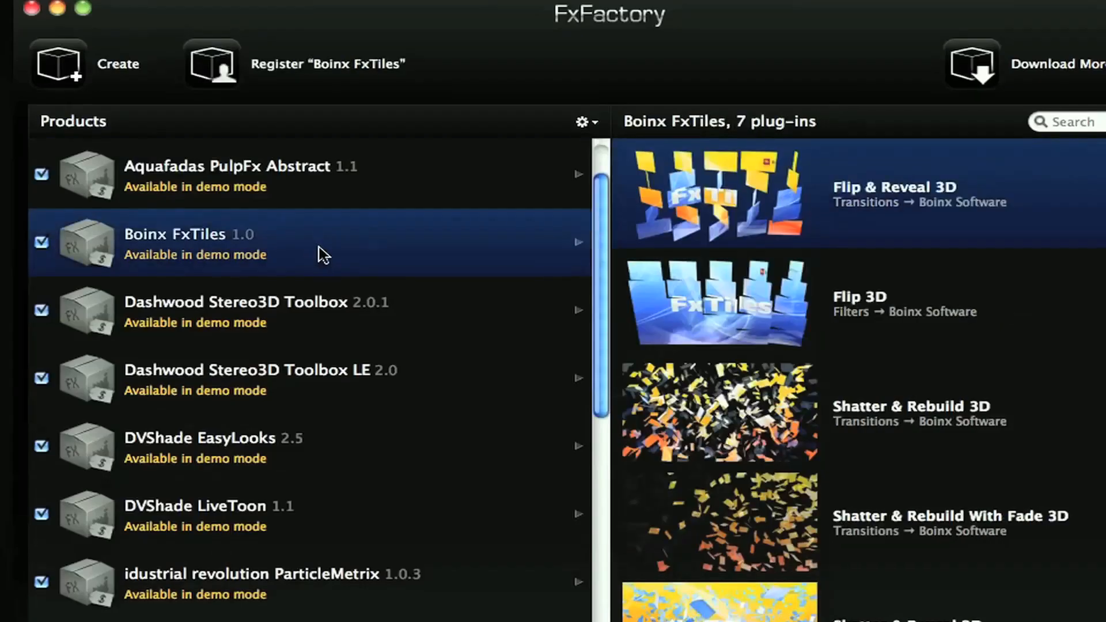
{"action": "scroll", "scroll_direction": "down", "scroll_amount": 3}
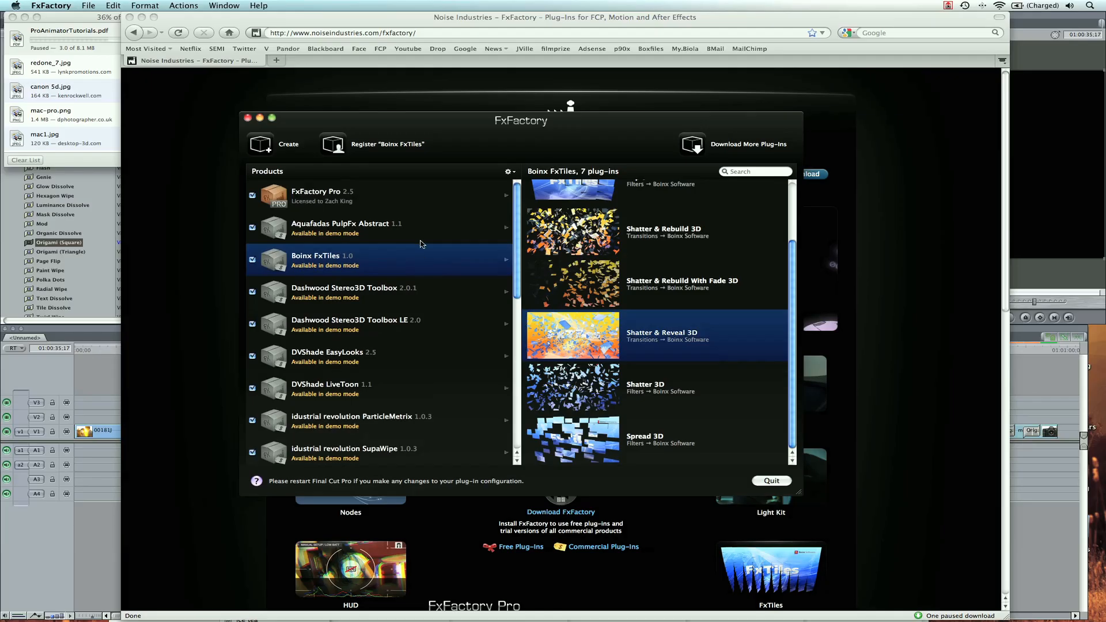
{"action": "mouse_move", "coordinate": [385, 214]}
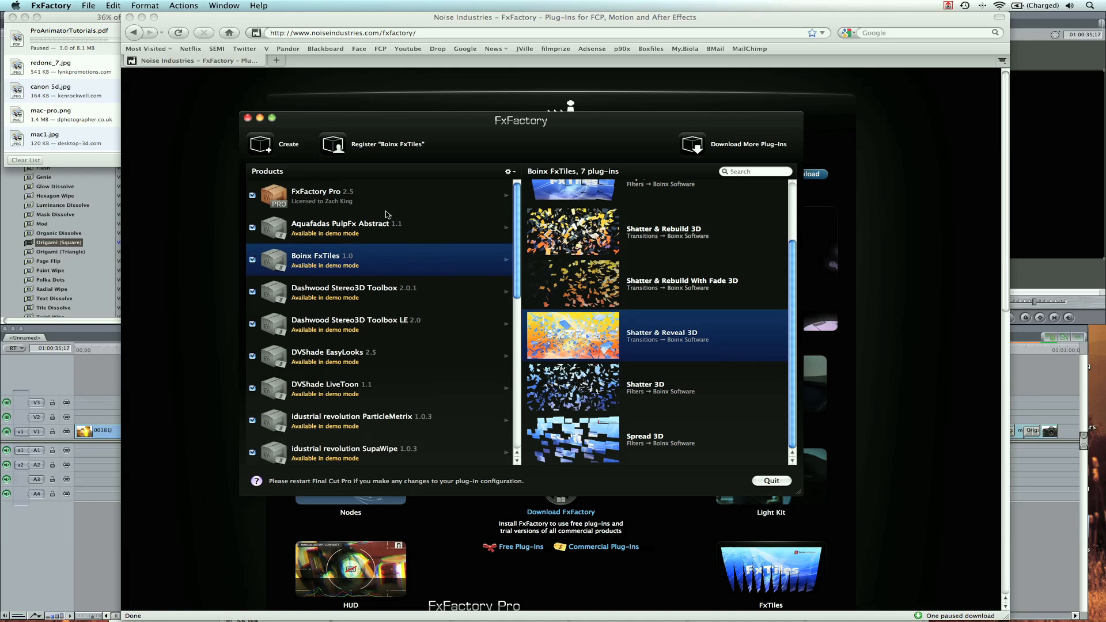
{"action": "mouse_move", "coordinate": [657, 212]}
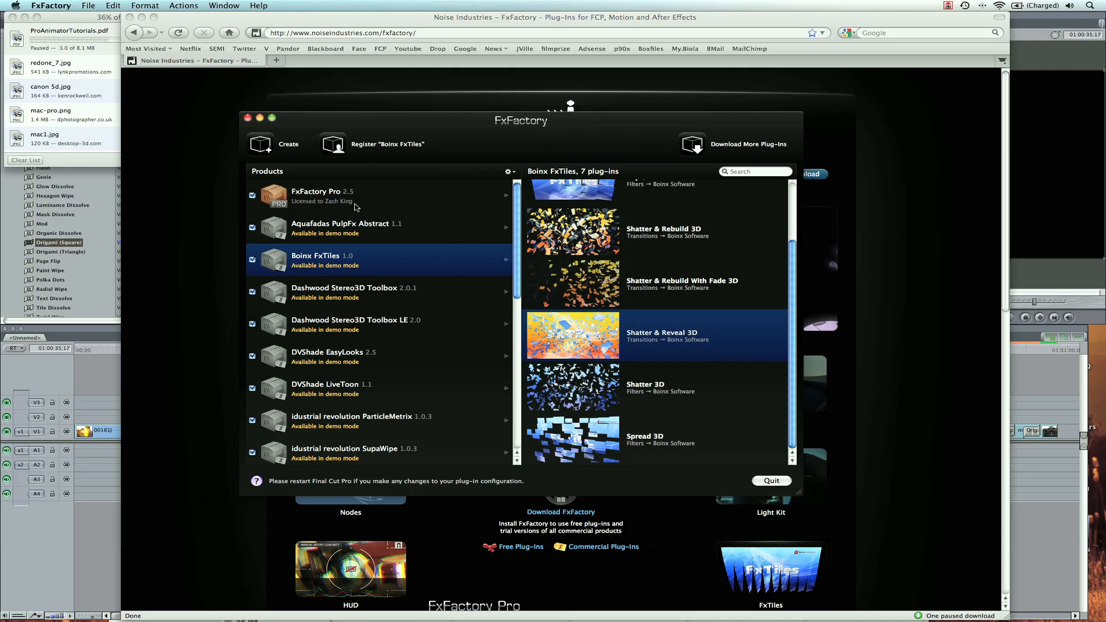
{"action": "mouse_move", "coordinate": [96, 368]}
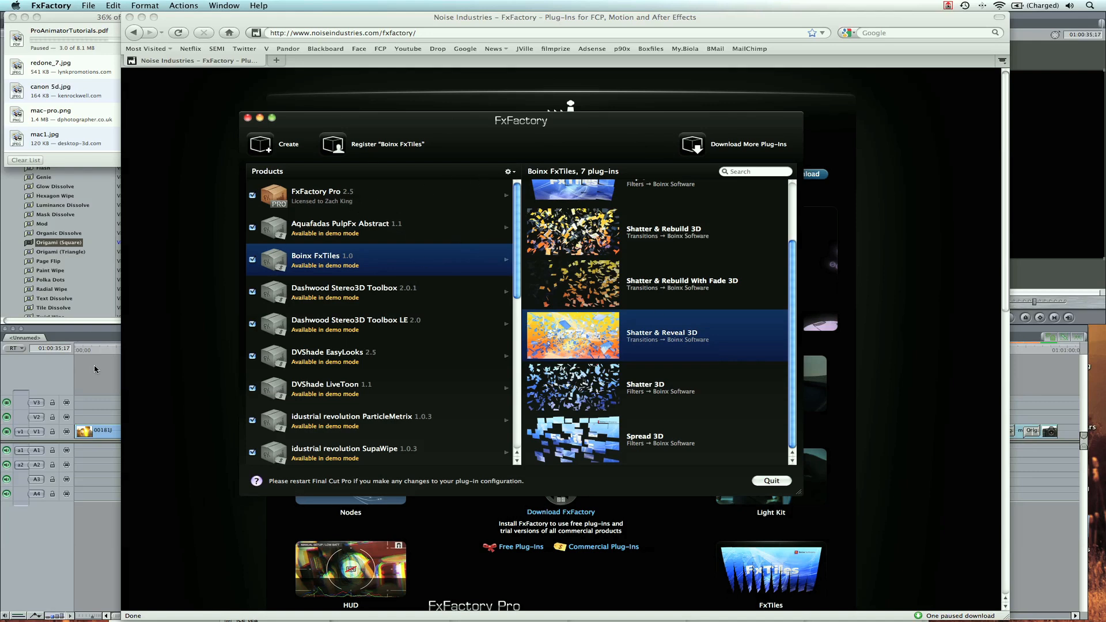
{"action": "mouse_move", "coordinate": [398, 224]}
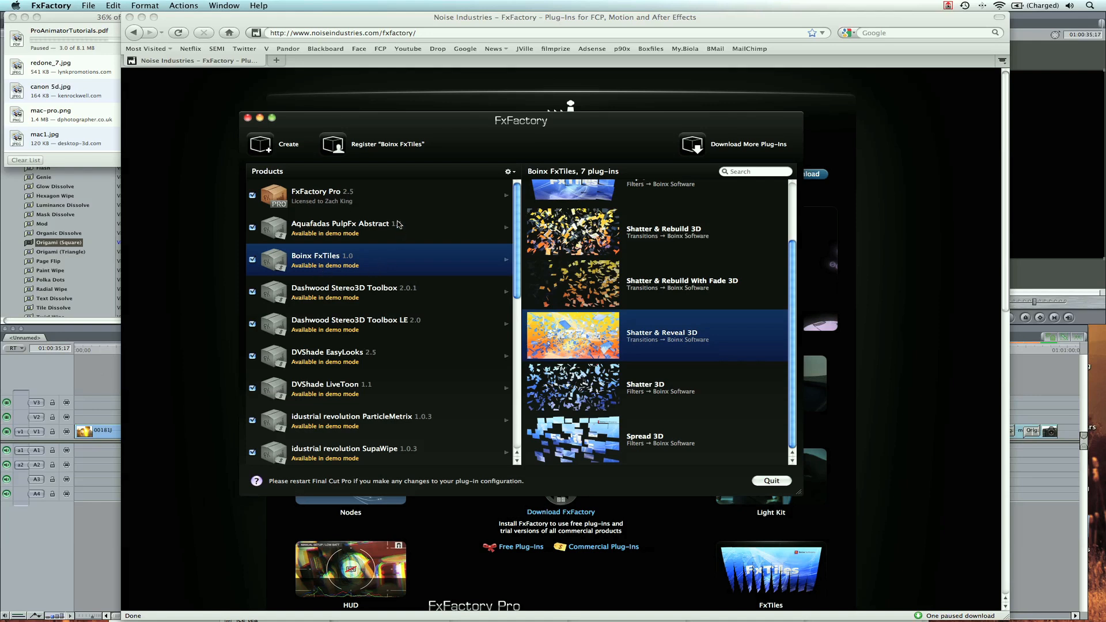
Step: Select FxFactory Pro and scroll through its list of 163 plug-ins
{"action": "left_click", "coordinate": [317, 195]}
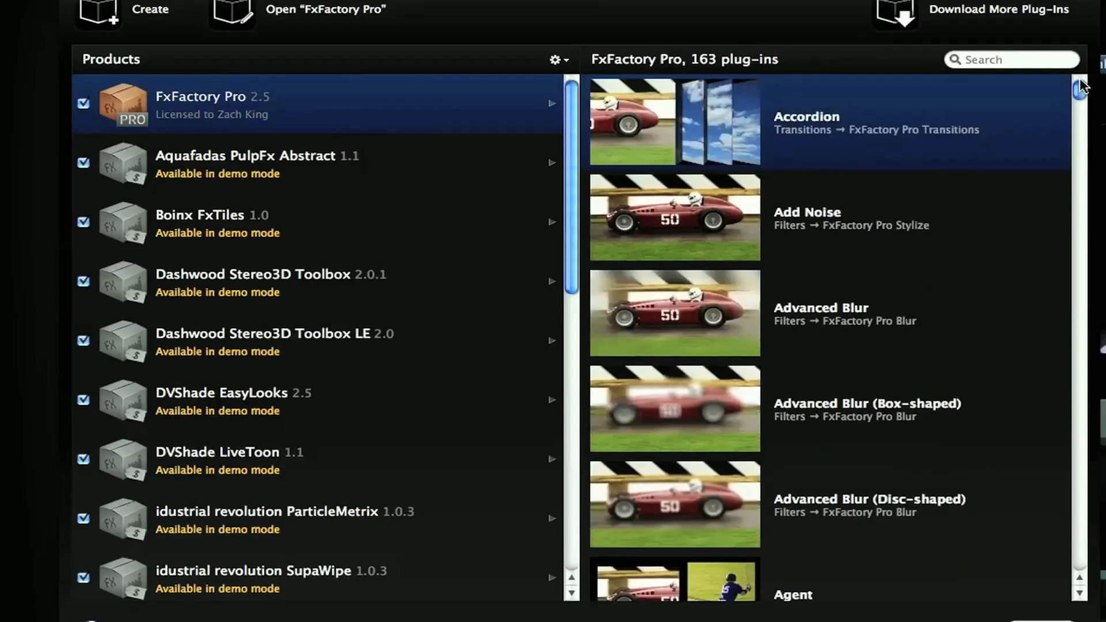
{"action": "scroll", "scroll_direction": "down", "scroll_amount": 3}
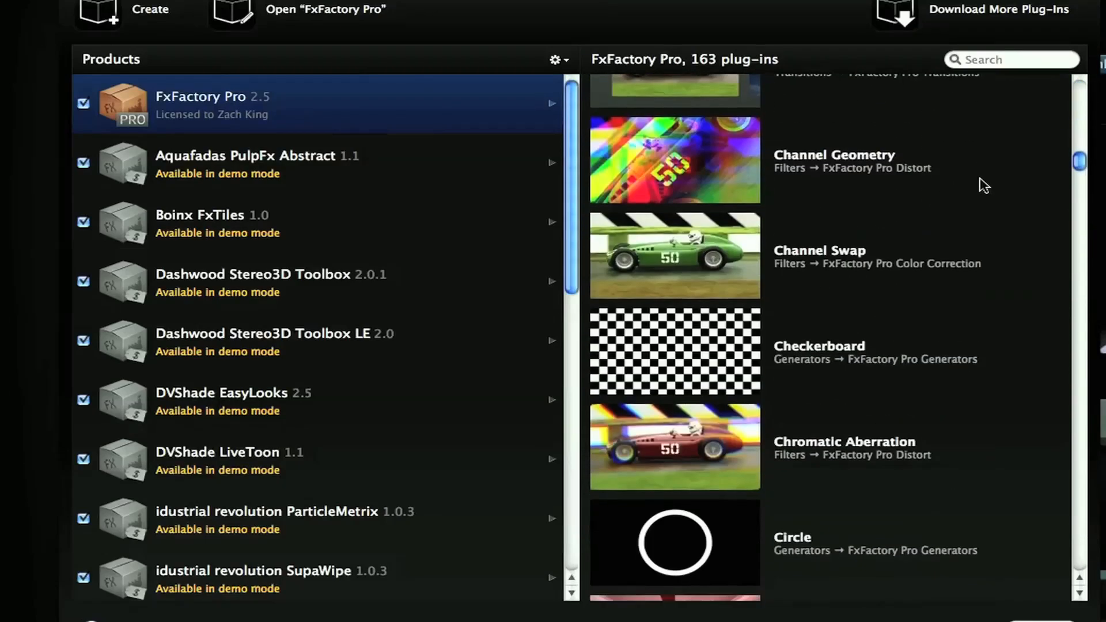
{"action": "scroll", "scroll_direction": "down", "scroll_amount": 3}
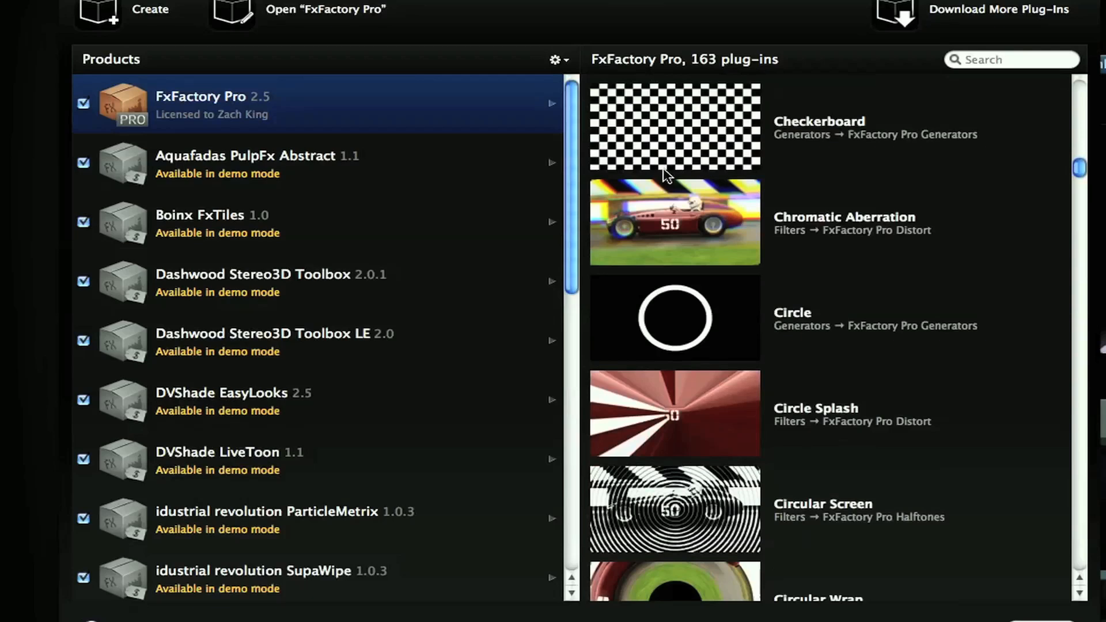
{"action": "scroll", "scroll_direction": "down", "scroll_amount": 3}
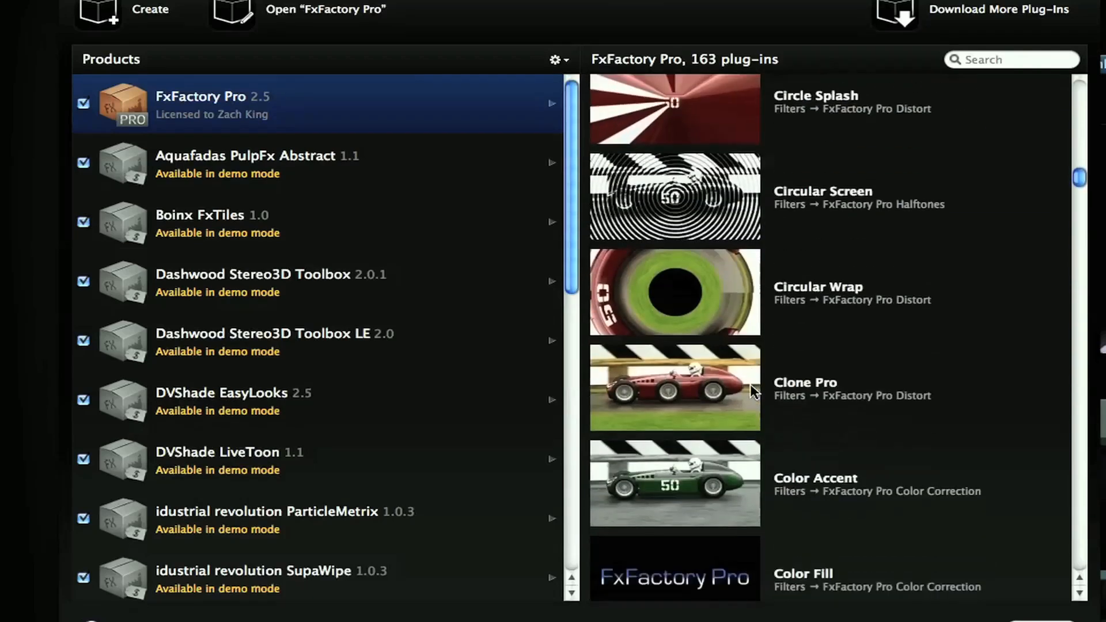
{"action": "scroll", "scroll_direction": "down", "scroll_amount": 3}
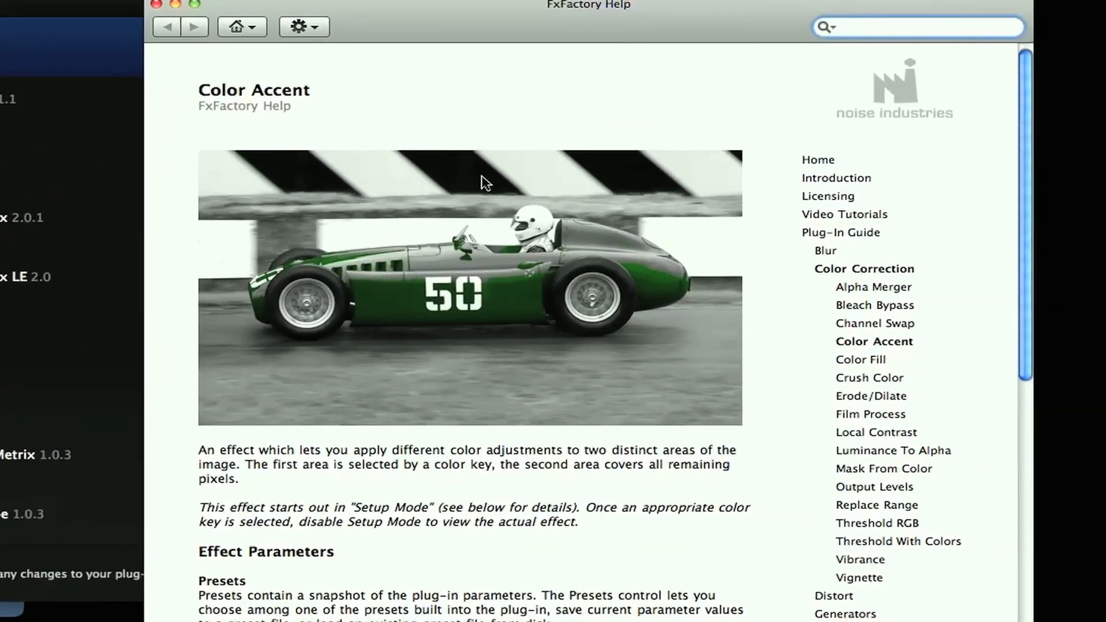
Step: Read the Color Accent help and its Effect Parameters, then close Help
{"action": "scroll", "scroll_direction": "down", "scroll_amount": 3}
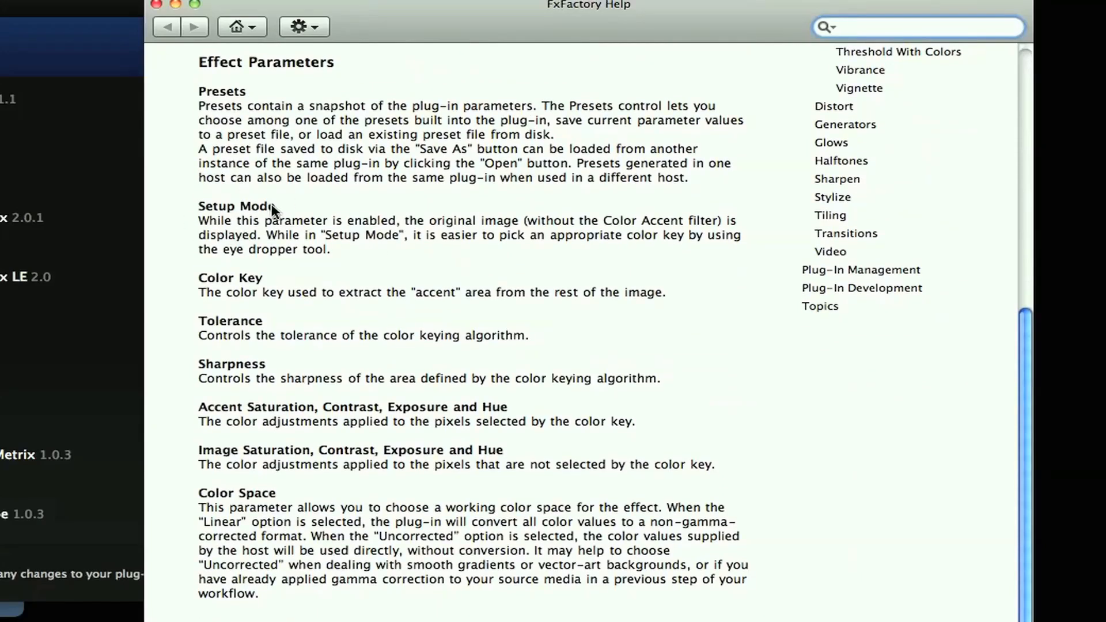
{"action": "double_click", "coordinate": [236, 206]}
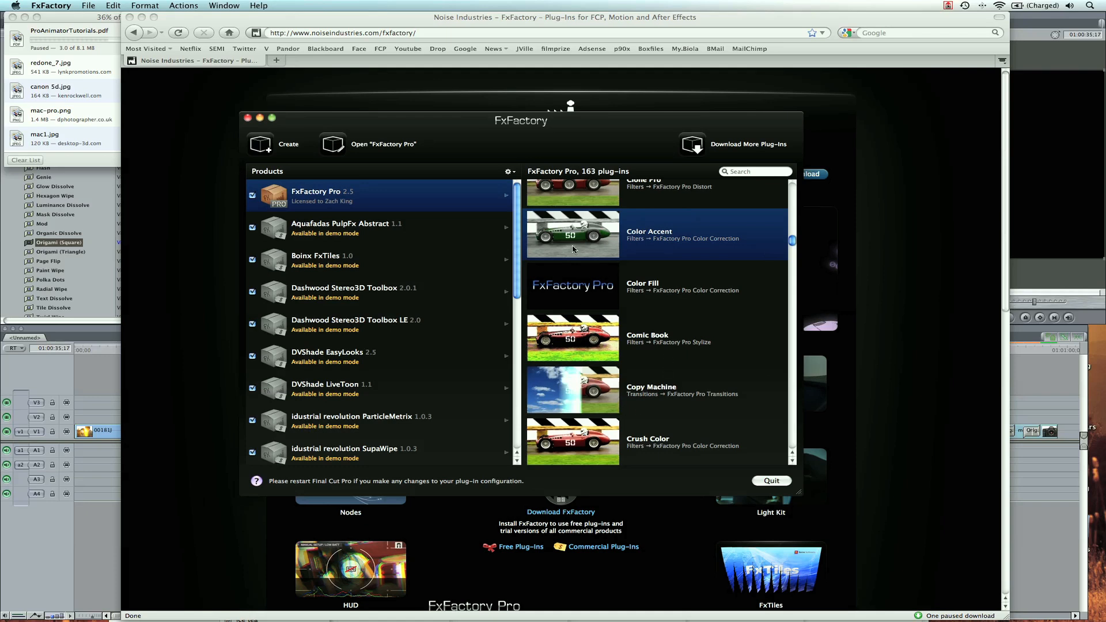
{"action": "scroll", "scroll_direction": "up", "scroll_amount": 3}
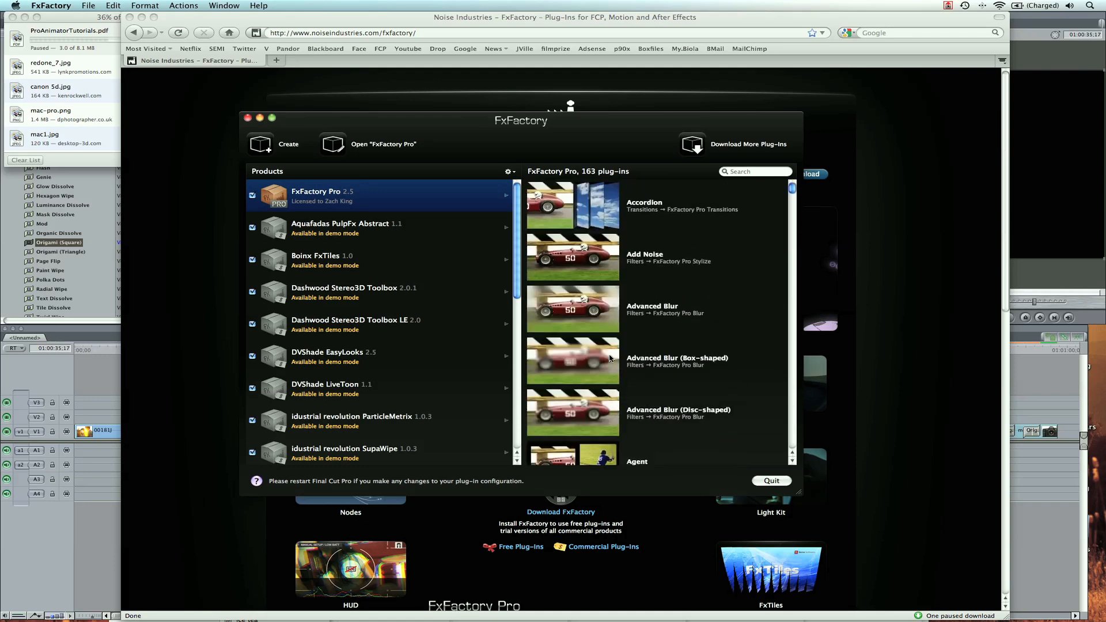
{"action": "left_click", "coordinate": [662, 308]}
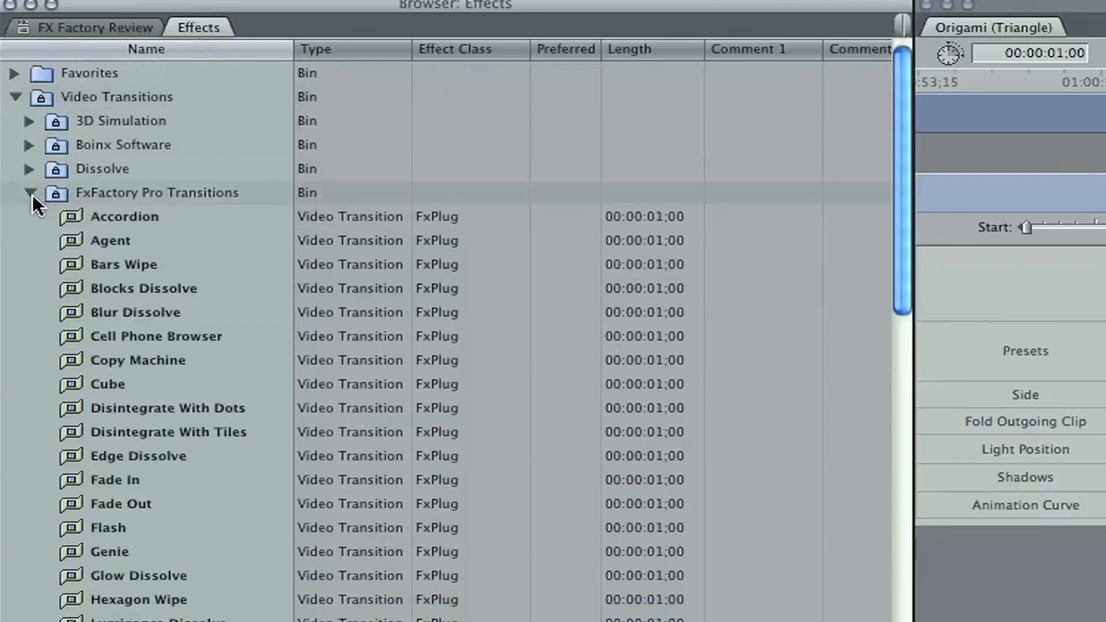
Step: Scroll the effects browser to FxFactory Pro filter bins like Blur, Color Correction and Glow
{"action": "scroll", "scroll_direction": "down", "scroll_amount": 3}
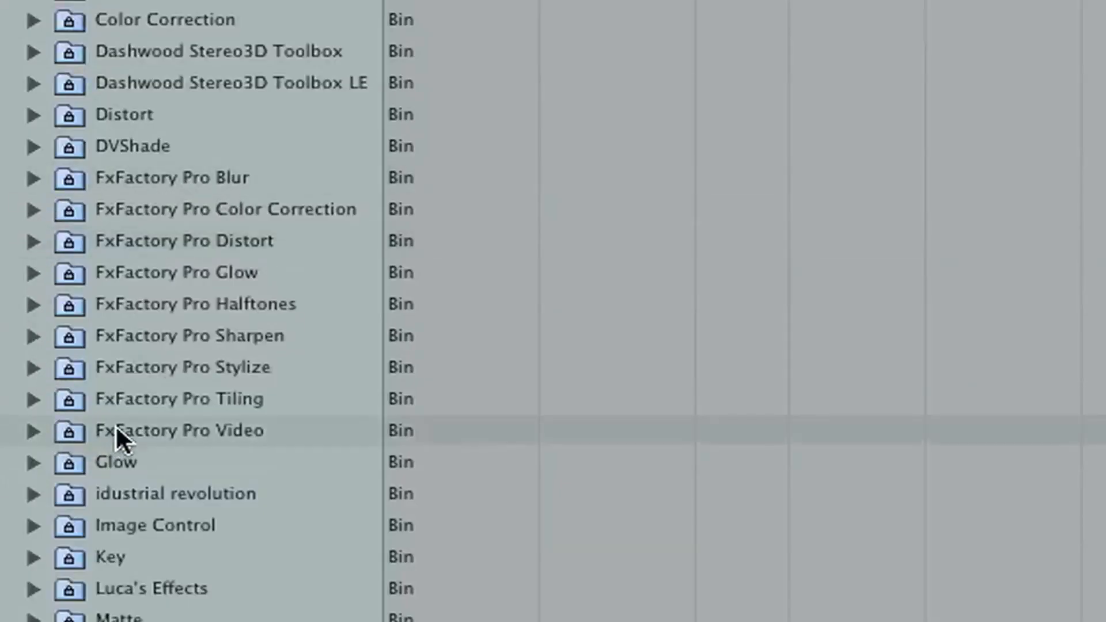
{"action": "mouse_move", "coordinate": [37, 209]}
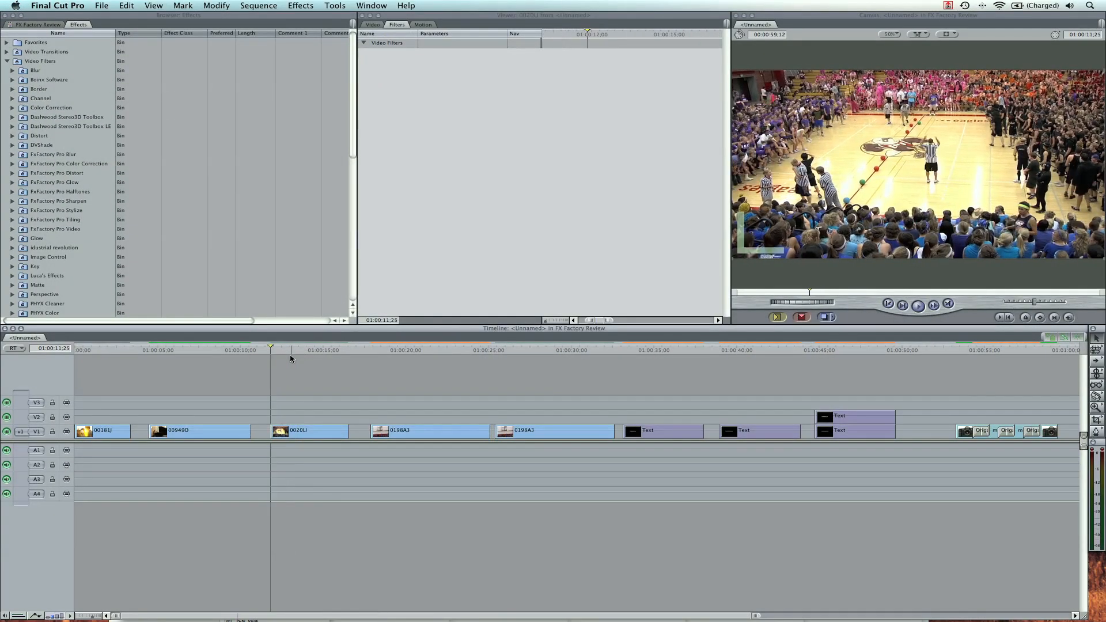
Step: Open basketball clip 0020LI and set its Bleach Bypass Amount to 0.96
{"action": "left_click", "coordinate": [307, 350]}
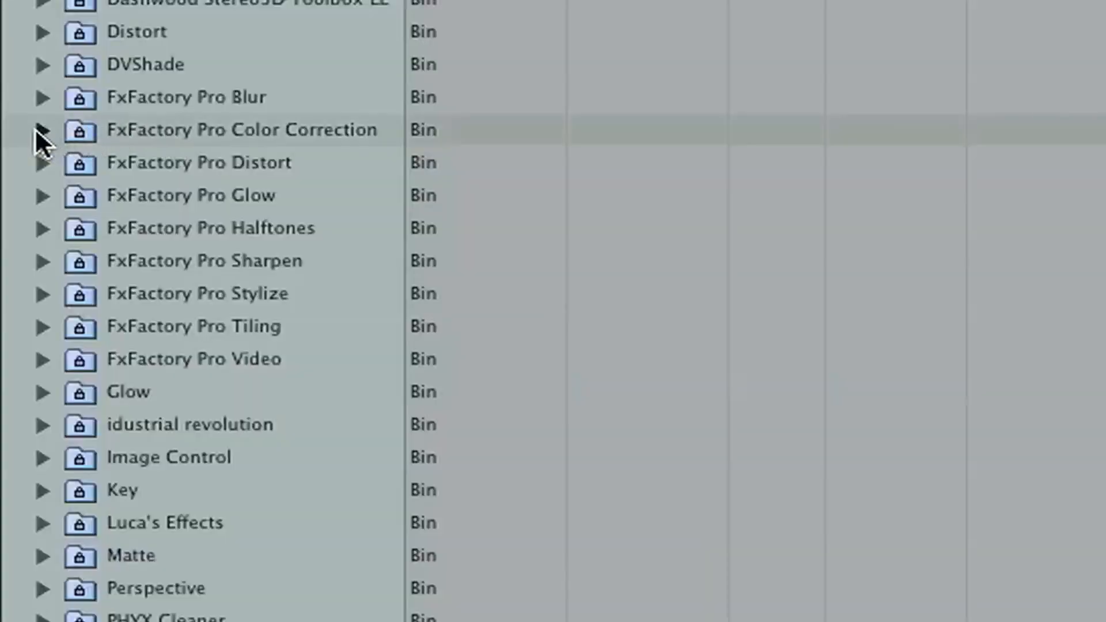
{"action": "left_click", "coordinate": [40, 129]}
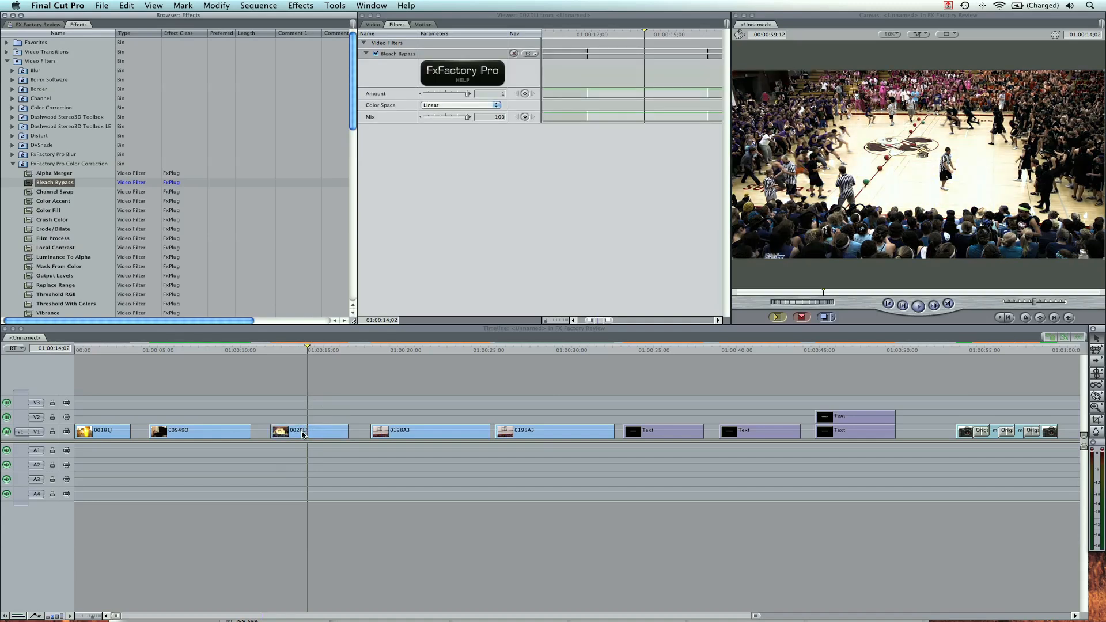
{"action": "left_click", "coordinate": [307, 430]}
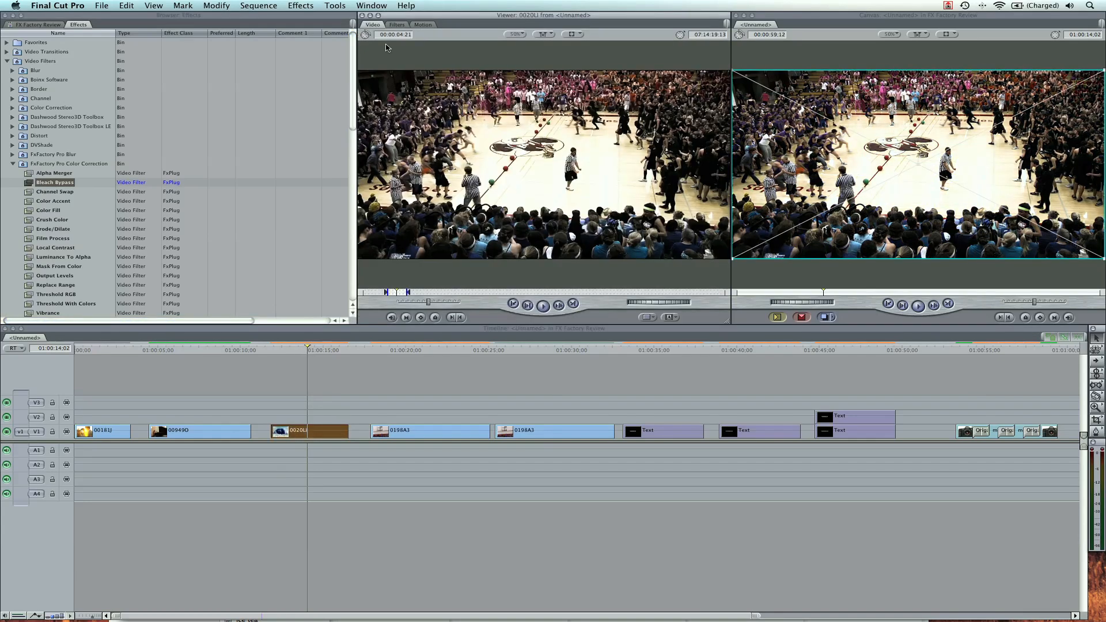
{"action": "left_click", "coordinate": [395, 24]}
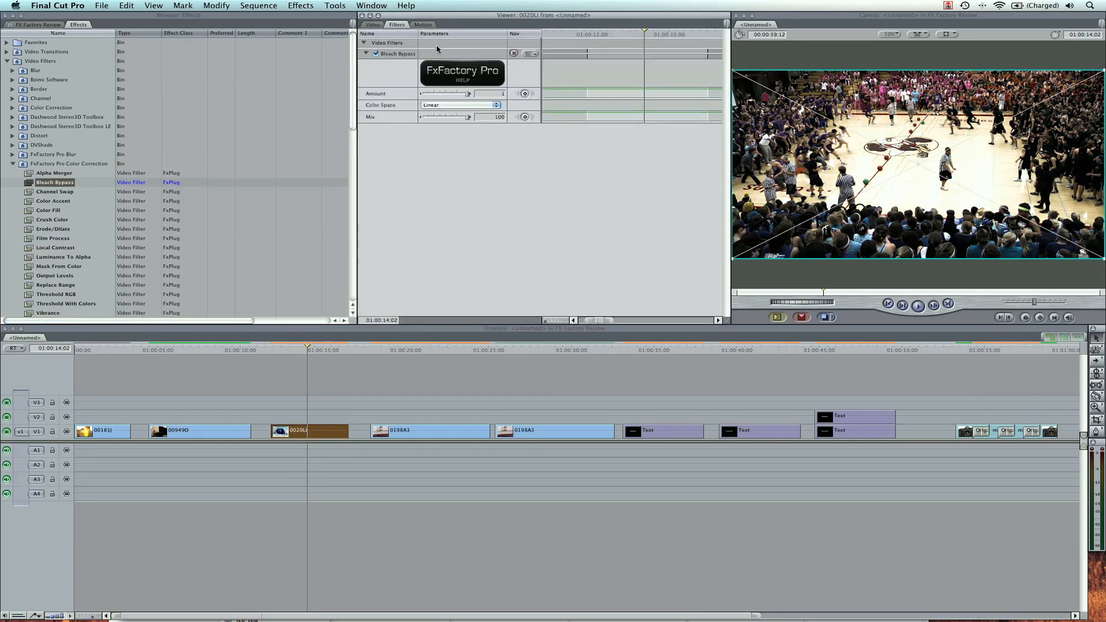
{"action": "left_click_drag", "start_coordinate": [467, 94], "coordinate": [456, 94]}
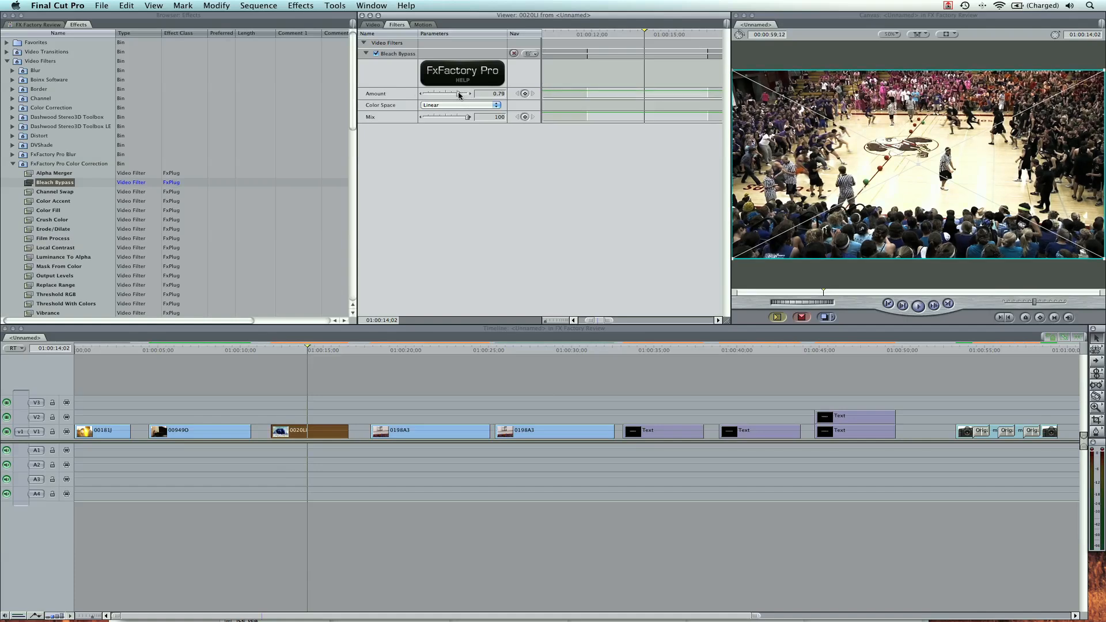
{"action": "left_click_drag", "start_coordinate": [458, 94], "coordinate": [465, 94]}
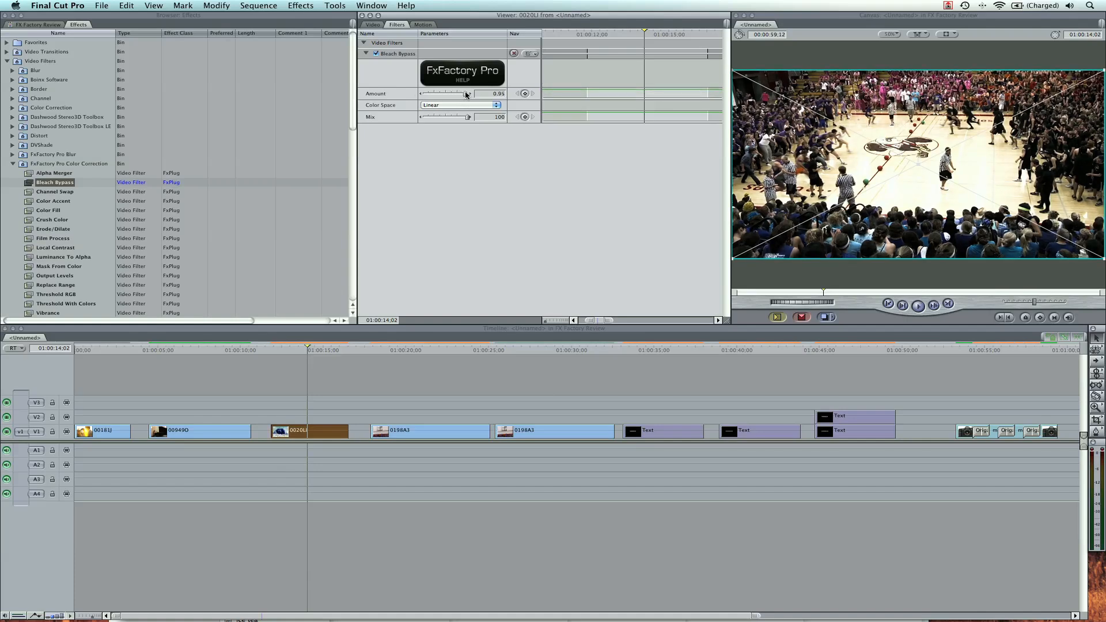
{"action": "left_click_drag", "start_coordinate": [464, 93], "coordinate": [469, 94]}
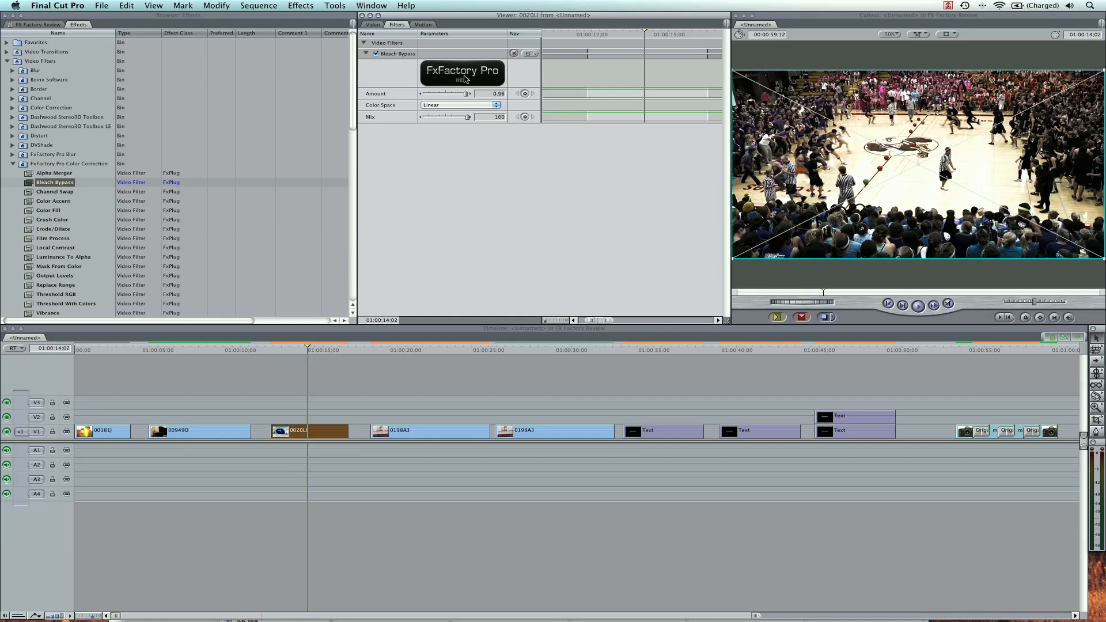
Step: Read the Bleach Bypass help page, then the Erode/Dilate help page
{"action": "left_click", "coordinate": [462, 74]}
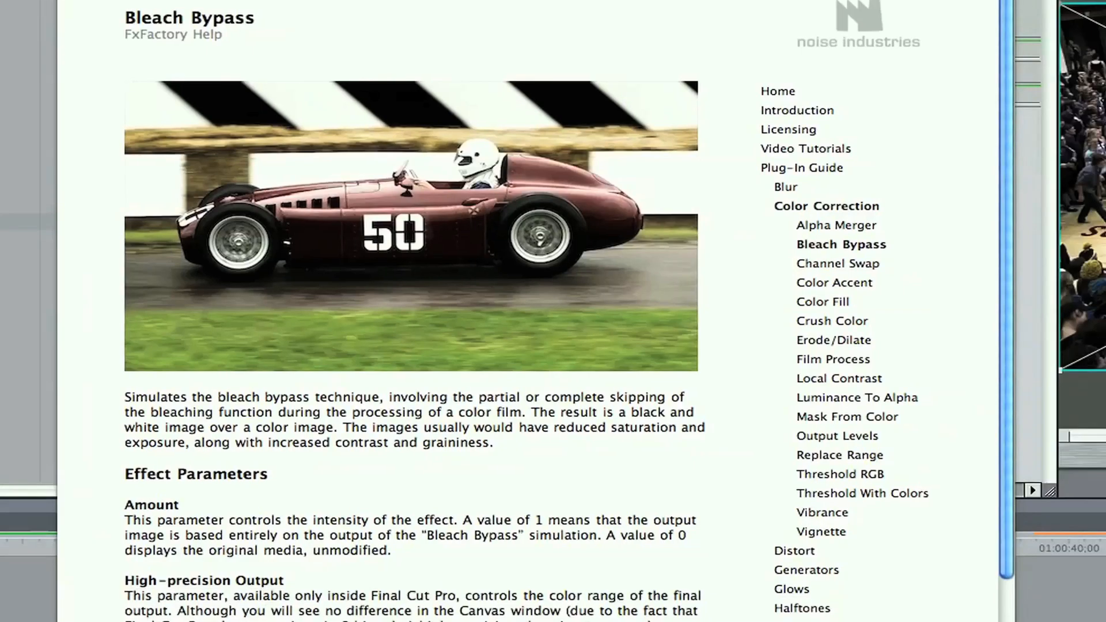
{"action": "scroll", "scroll_direction": "down", "scroll_amount": 3}
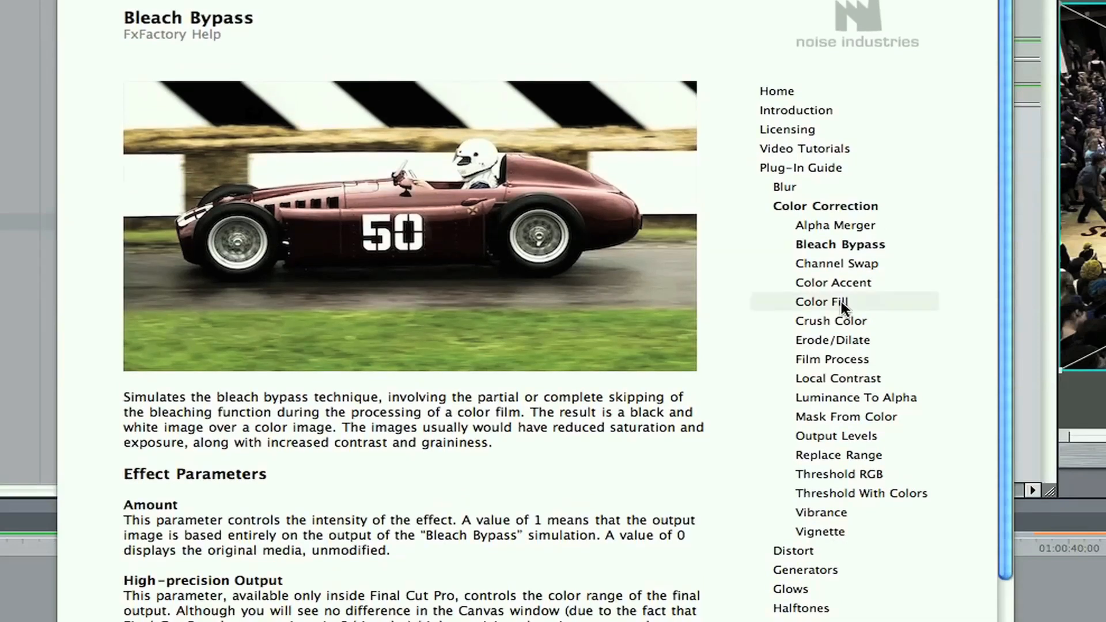
{"action": "left_click", "coordinate": [835, 339]}
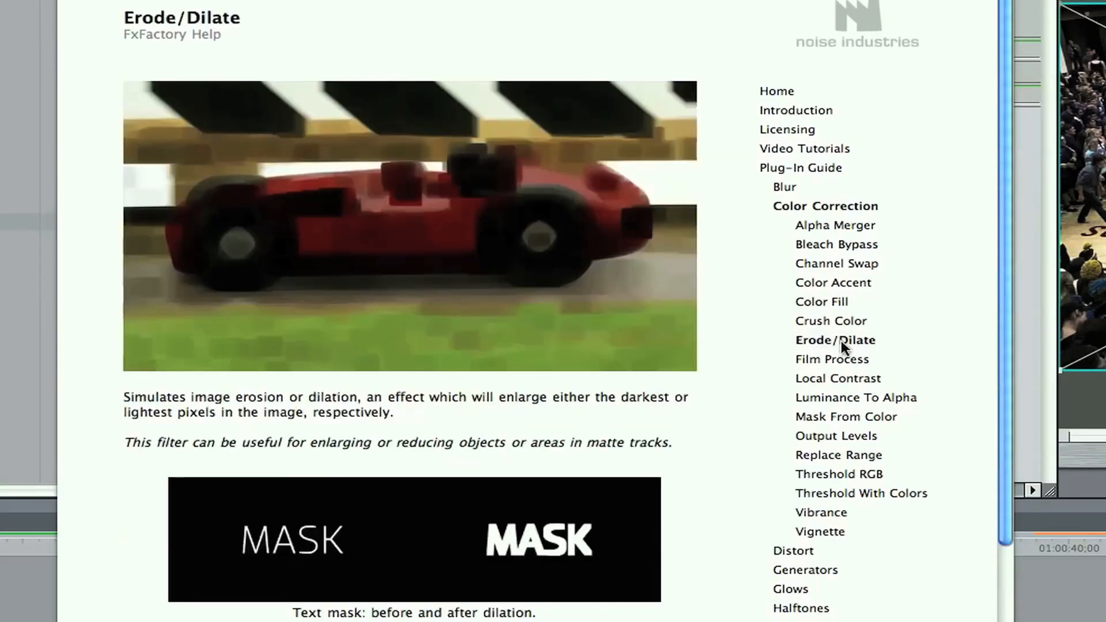
{"action": "left_click", "coordinate": [835, 359]}
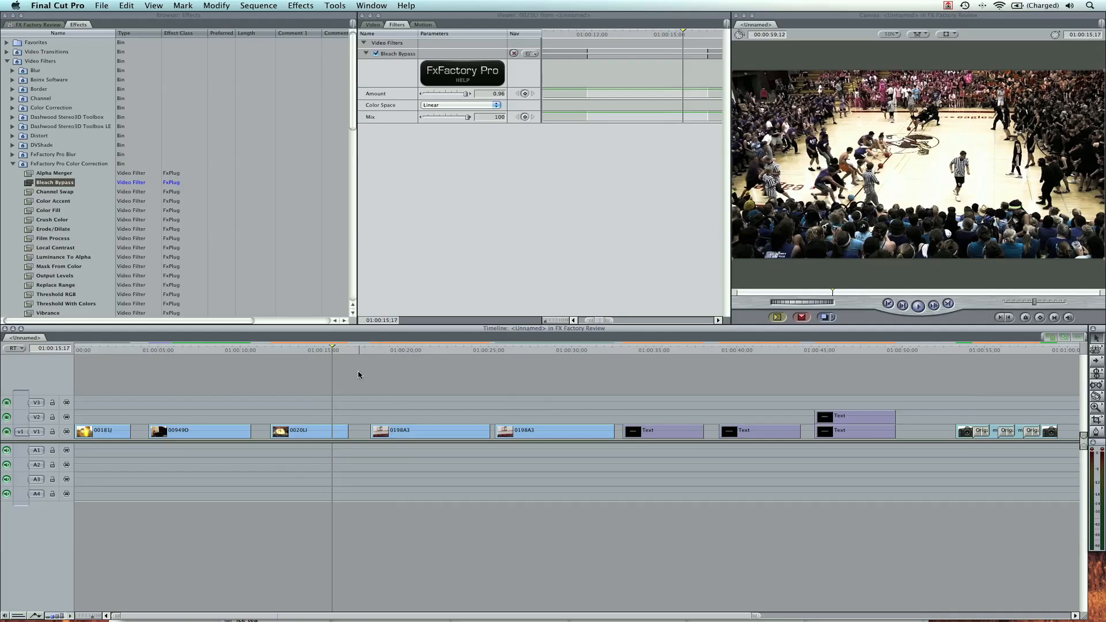
{"action": "mouse_move", "coordinate": [356, 382]}
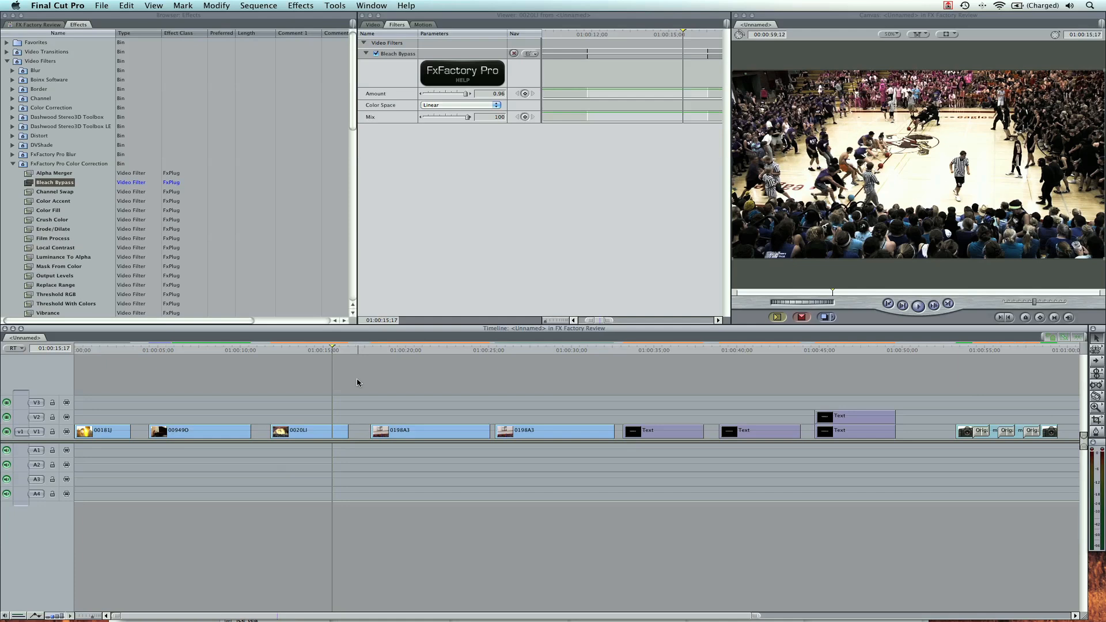
{"action": "mouse_move", "coordinate": [368, 371]}
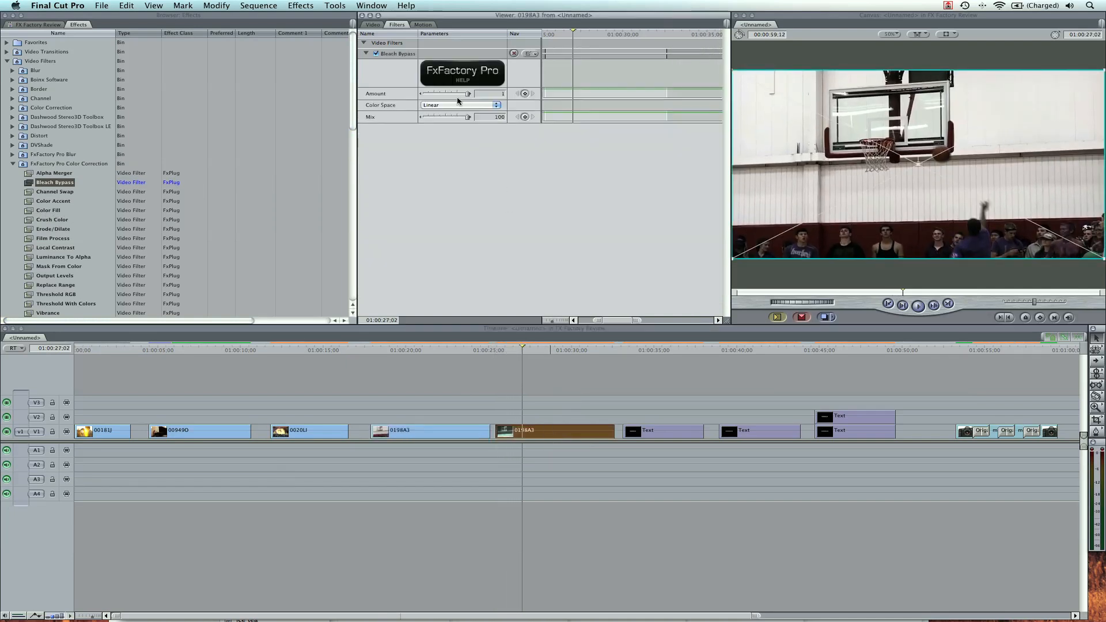
Step: Set the hoop clip's Bleach Bypass to 0.82 at mix 68 and Vibrance to 0.69
{"action": "left_click_drag", "start_coordinate": [467, 93], "coordinate": [459, 93]}
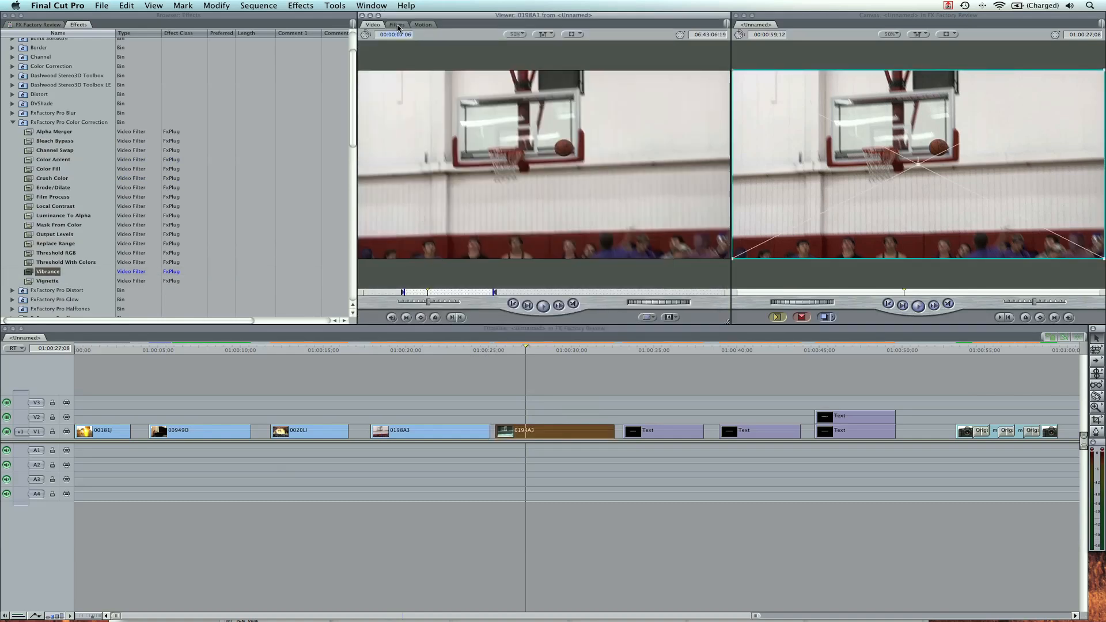
{"action": "left_click", "coordinate": [396, 24]}
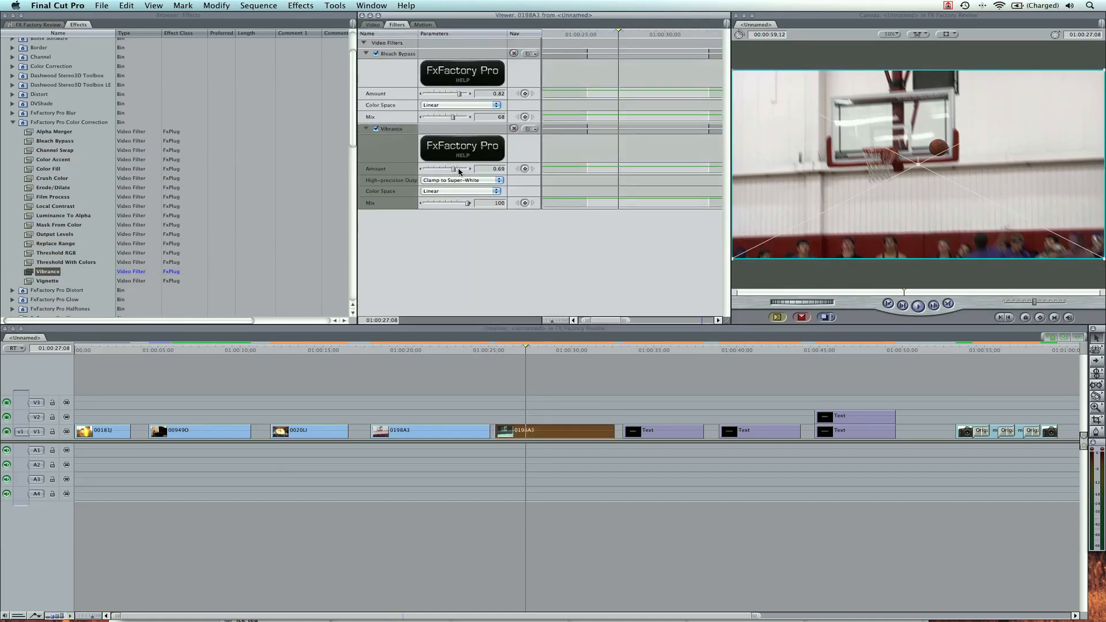
{"action": "left_click_drag", "start_coordinate": [453, 168], "coordinate": [467, 169]}
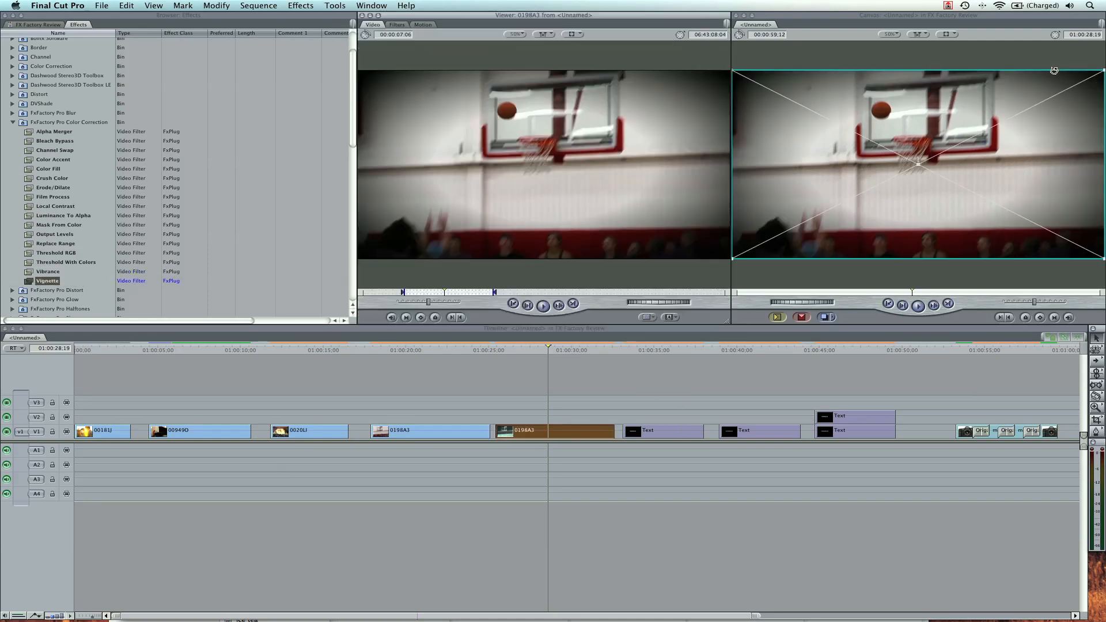
Step: Set the Vignette on clip 0198A3 to Scale 1.9 and Softness 0.31
{"action": "left_click", "coordinate": [396, 24]}
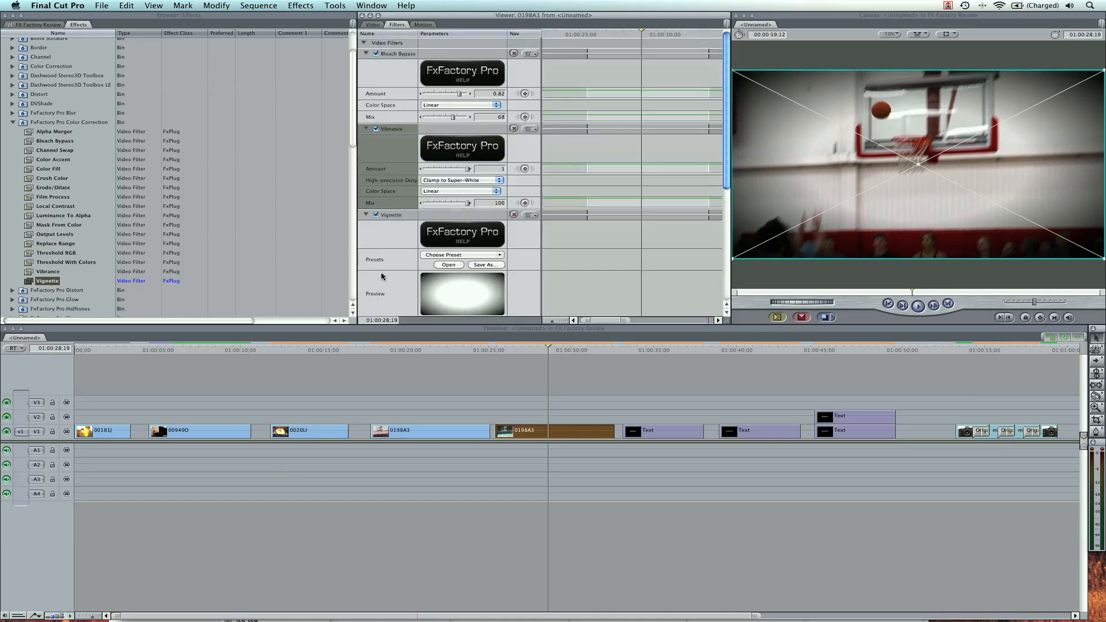
{"action": "scroll", "scroll_direction": "down", "scroll_amount": 3}
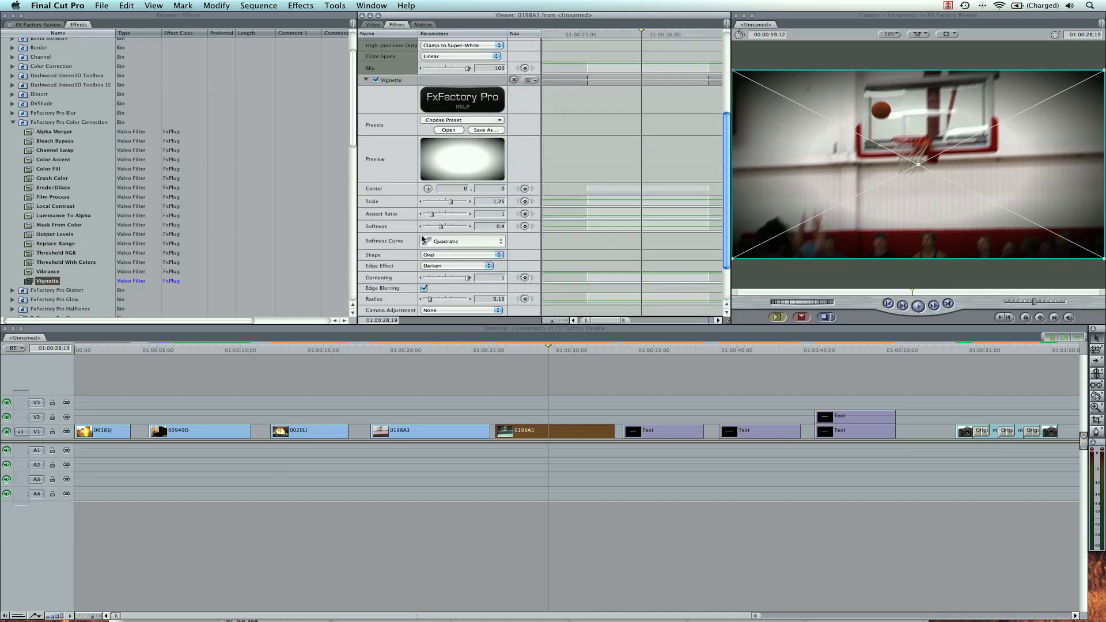
{"action": "left_click_drag", "start_coordinate": [466, 201], "coordinate": [450, 201]}
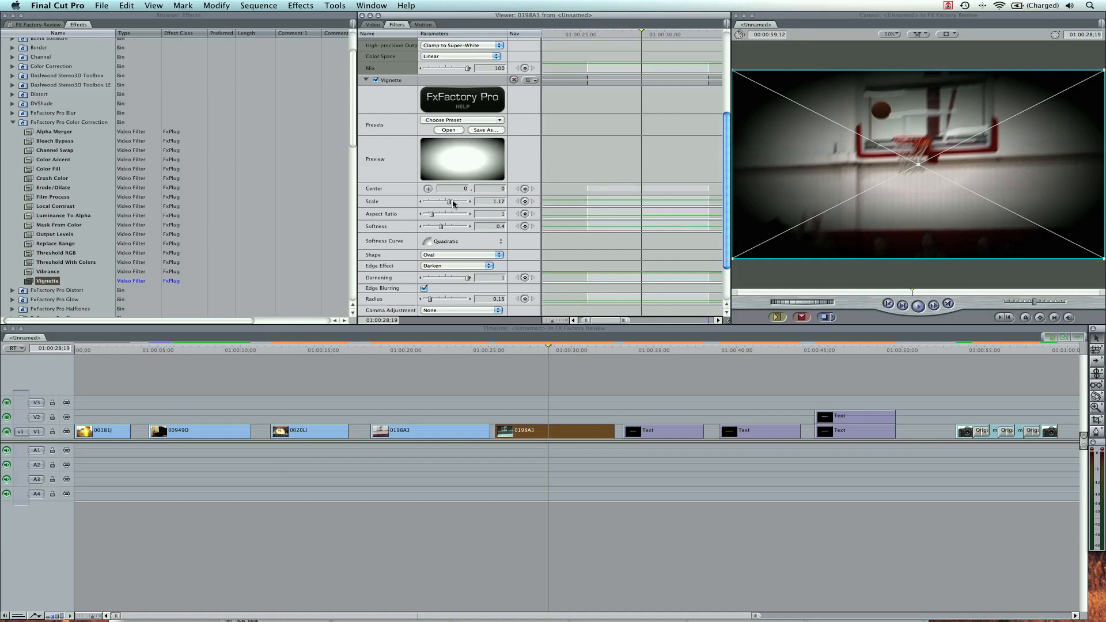
{"action": "left_click_drag", "start_coordinate": [451, 201], "coordinate": [458, 201]}
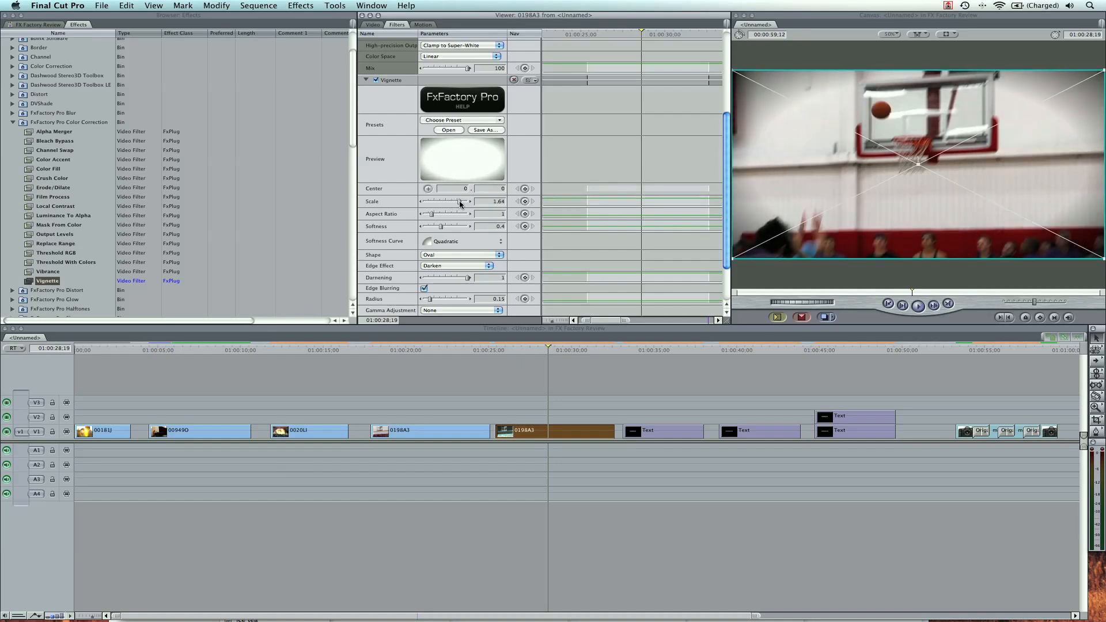
{"action": "left_click_drag", "start_coordinate": [456, 201], "coordinate": [469, 201]}
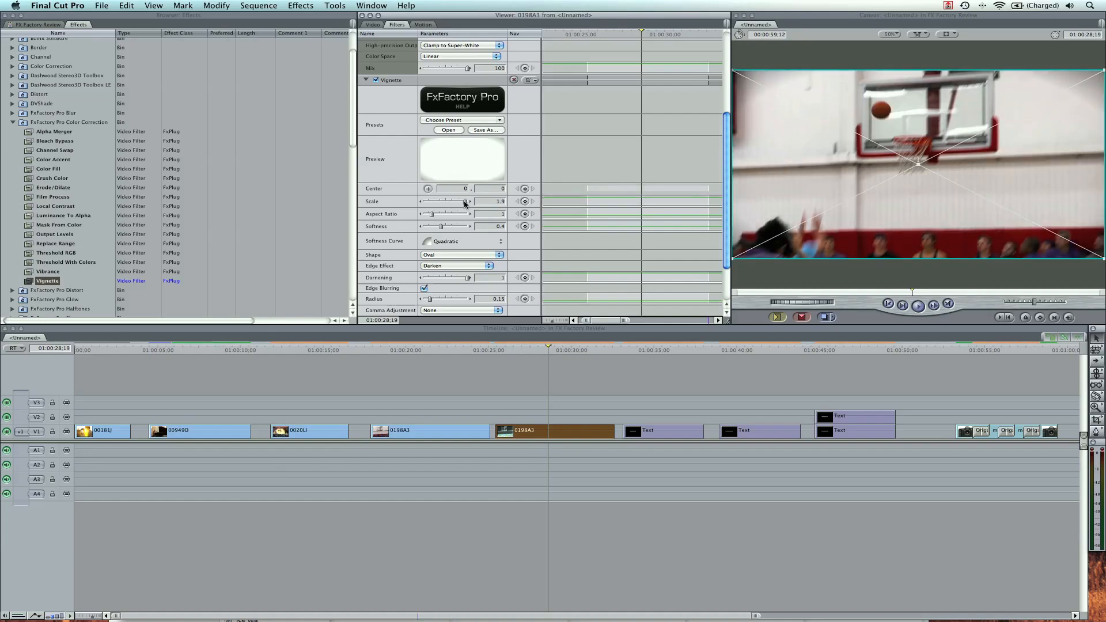
{"action": "left_click_drag", "start_coordinate": [466, 226], "coordinate": [443, 226]}
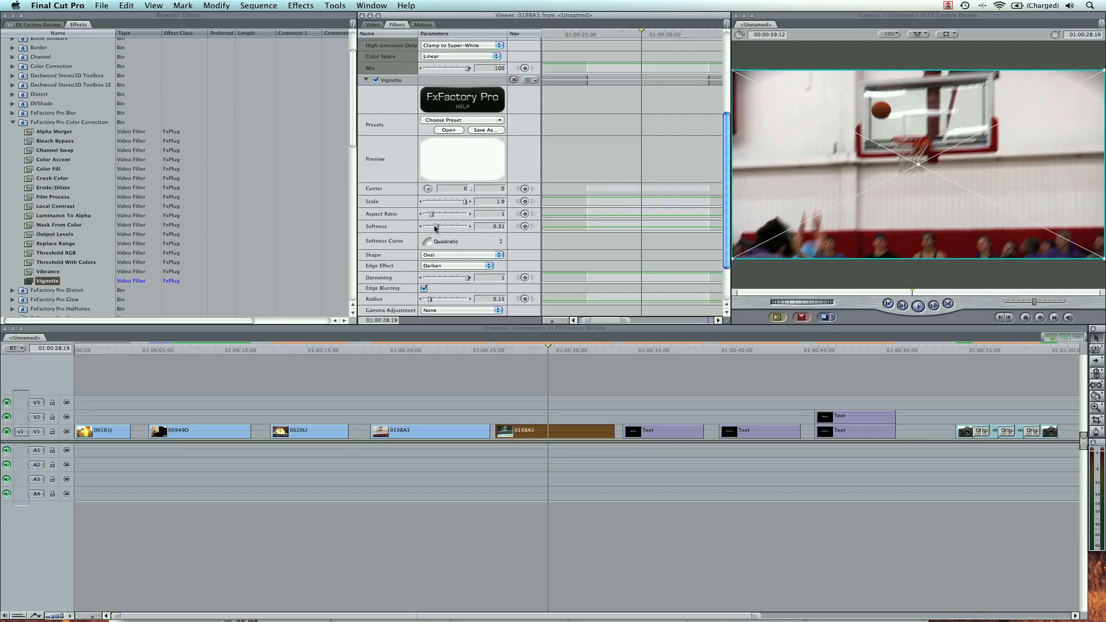
Step: Try the Classic Look and Color Burn vignette presets, ending on an Oval Overlay look
{"action": "left_click", "coordinate": [462, 119]}
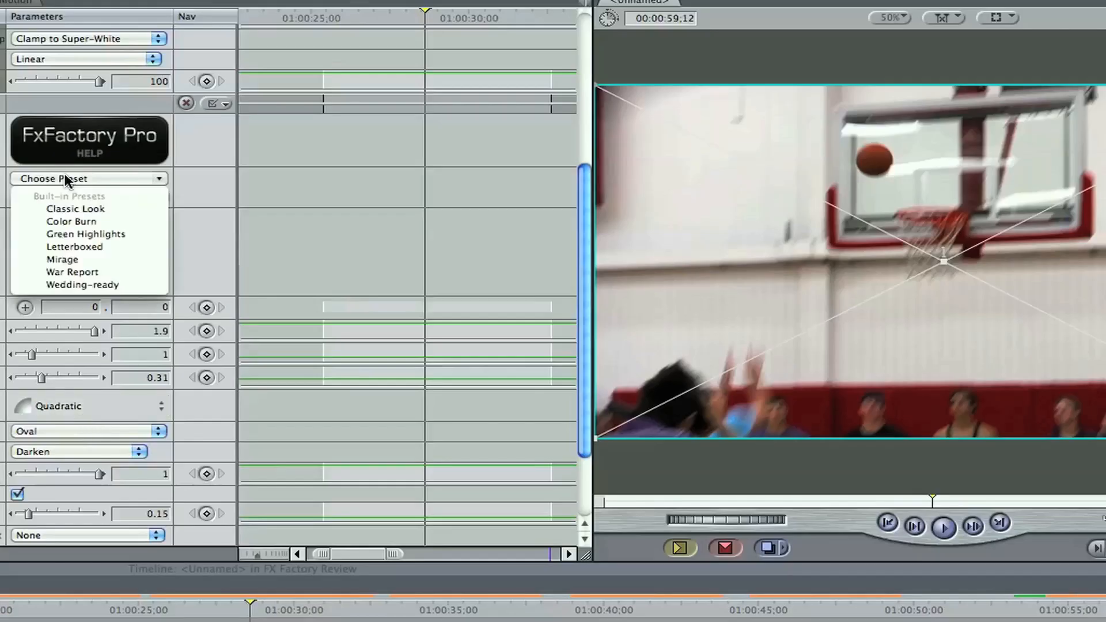
{"action": "mouse_move", "coordinate": [75, 208]}
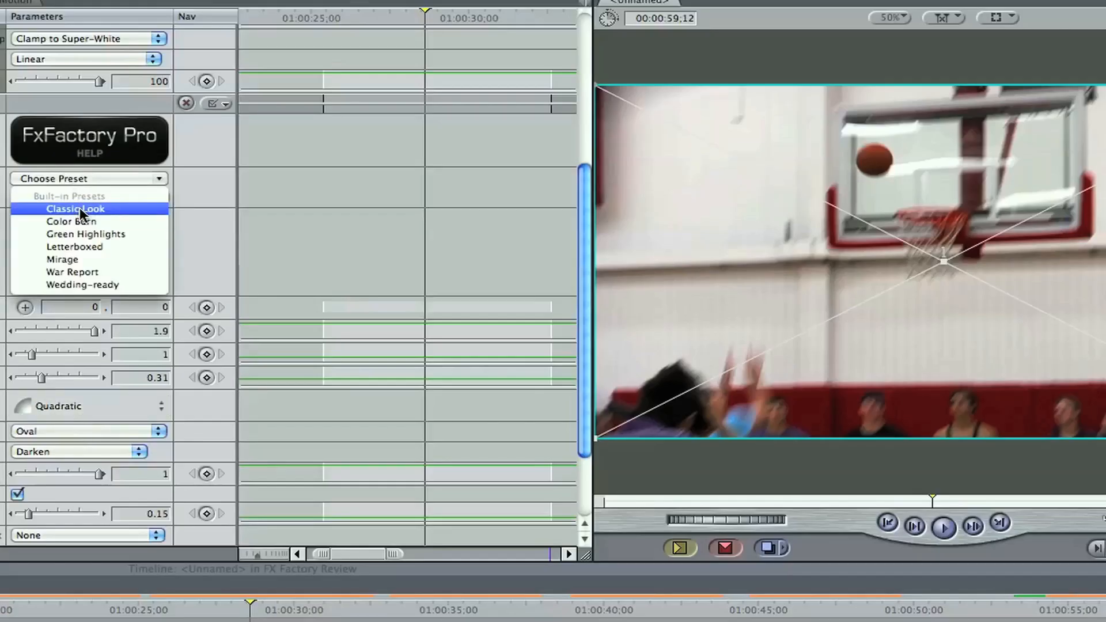
{"action": "left_click", "coordinate": [75, 208]}
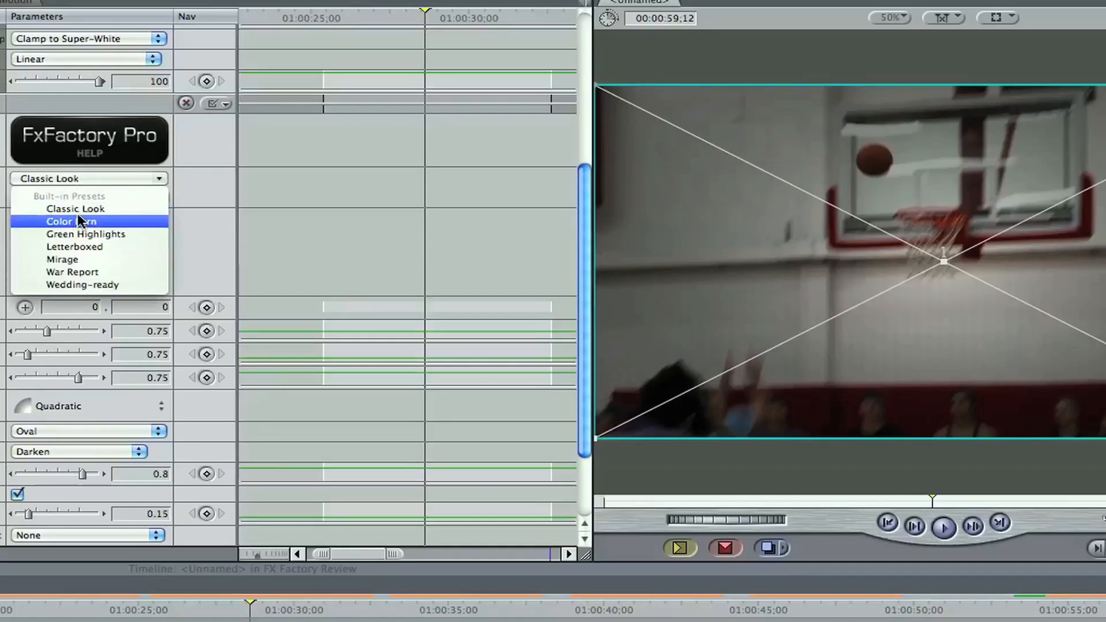
{"action": "left_click", "coordinate": [69, 220]}
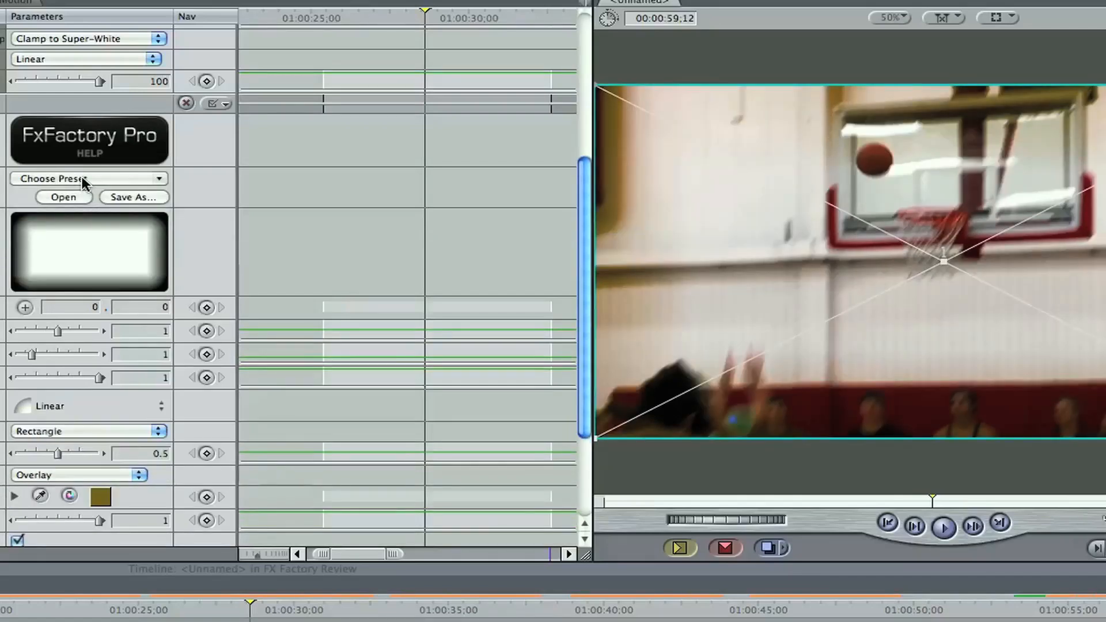
{"action": "left_click", "coordinate": [87, 178]}
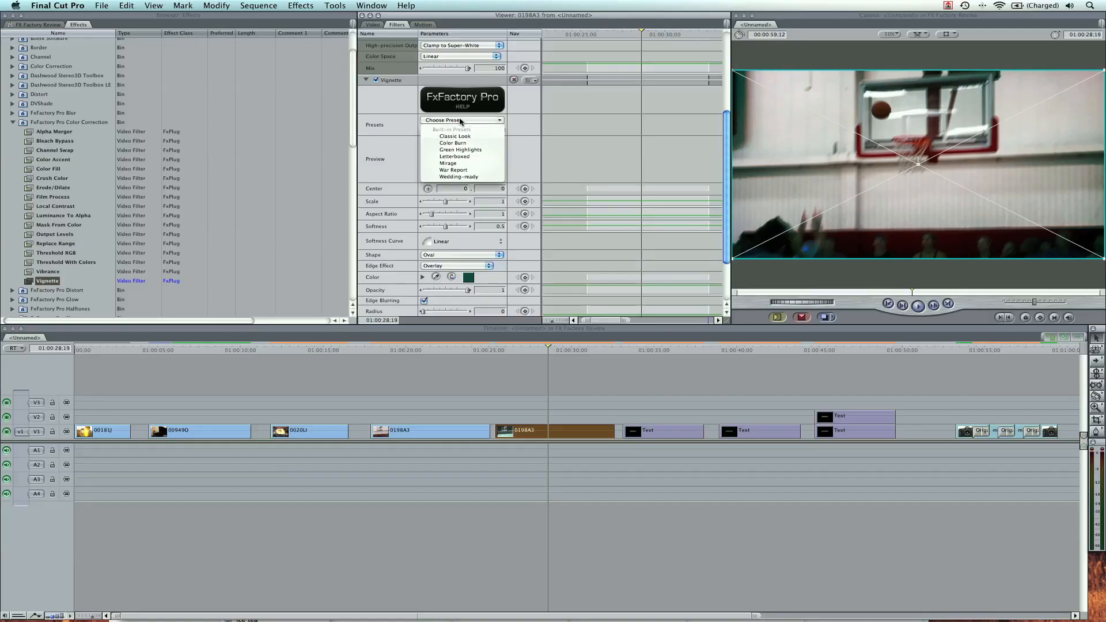
{"action": "mouse_move", "coordinate": [606, 393]}
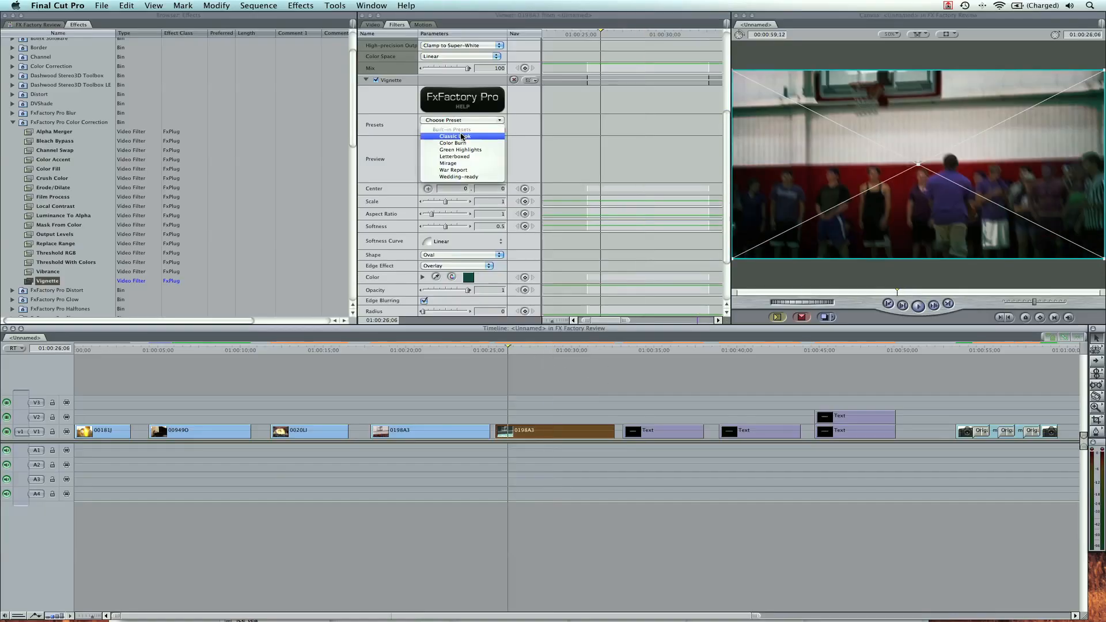
{"action": "left_click", "coordinate": [453, 136]}
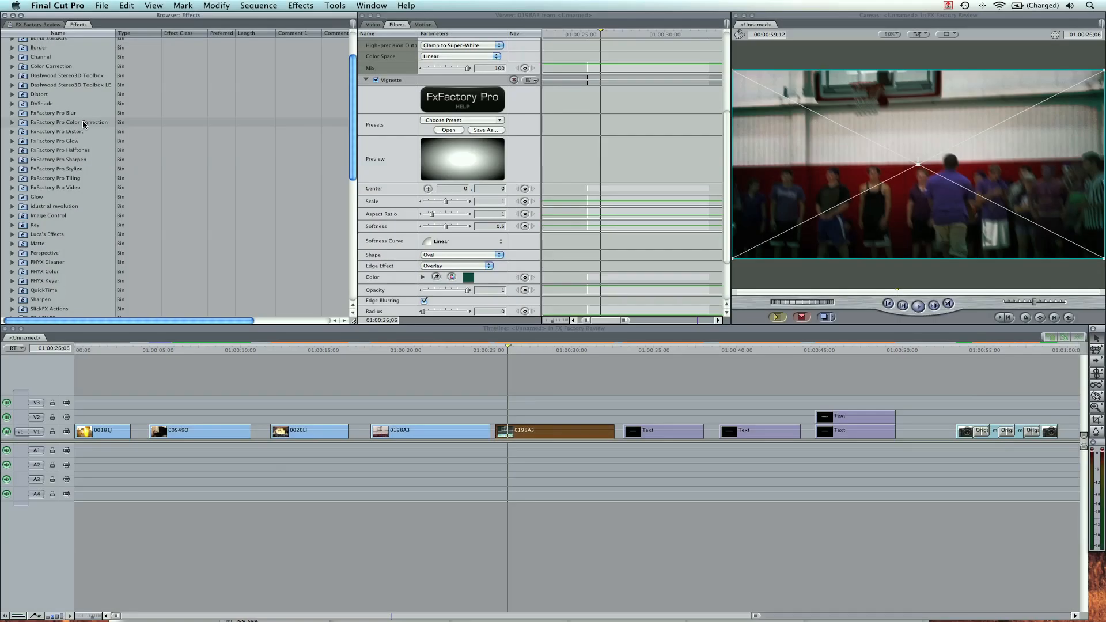
Step: Reveal the FxFactory Pro Glow bin and jump to the FinalCutKing.com title clip
{"action": "left_click", "coordinate": [69, 121]}
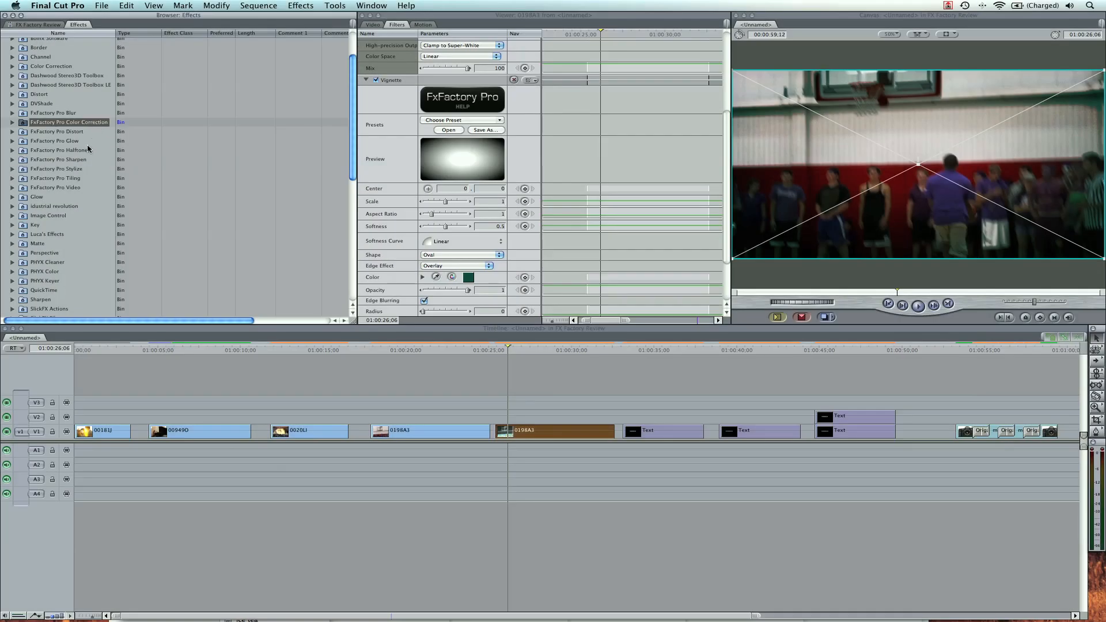
{"action": "left_click", "coordinate": [56, 169]}
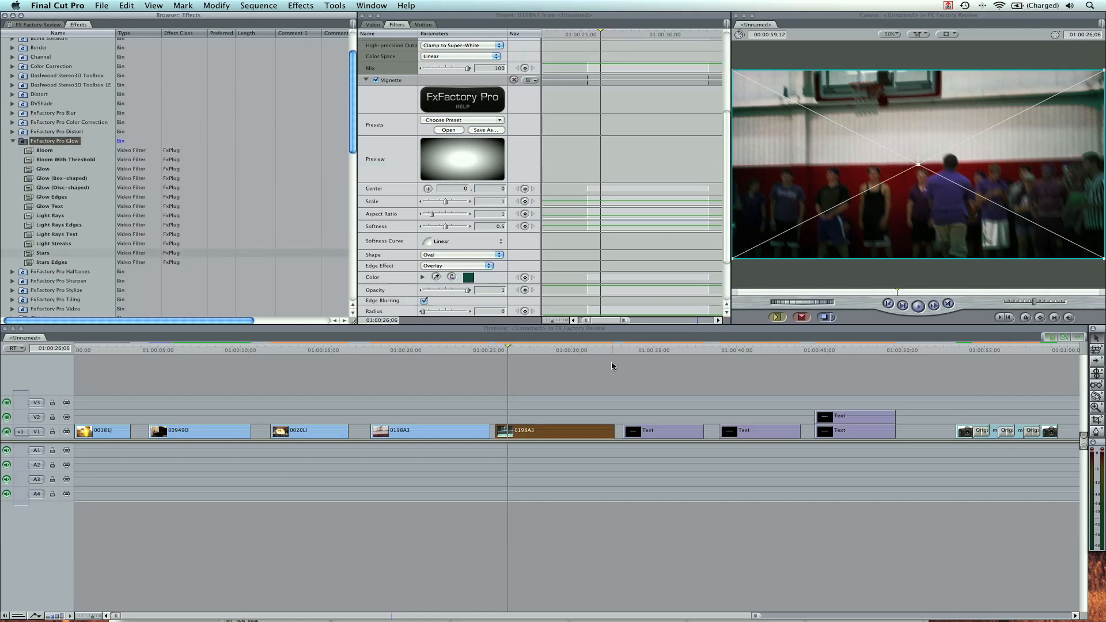
{"action": "left_click", "coordinate": [648, 349]}
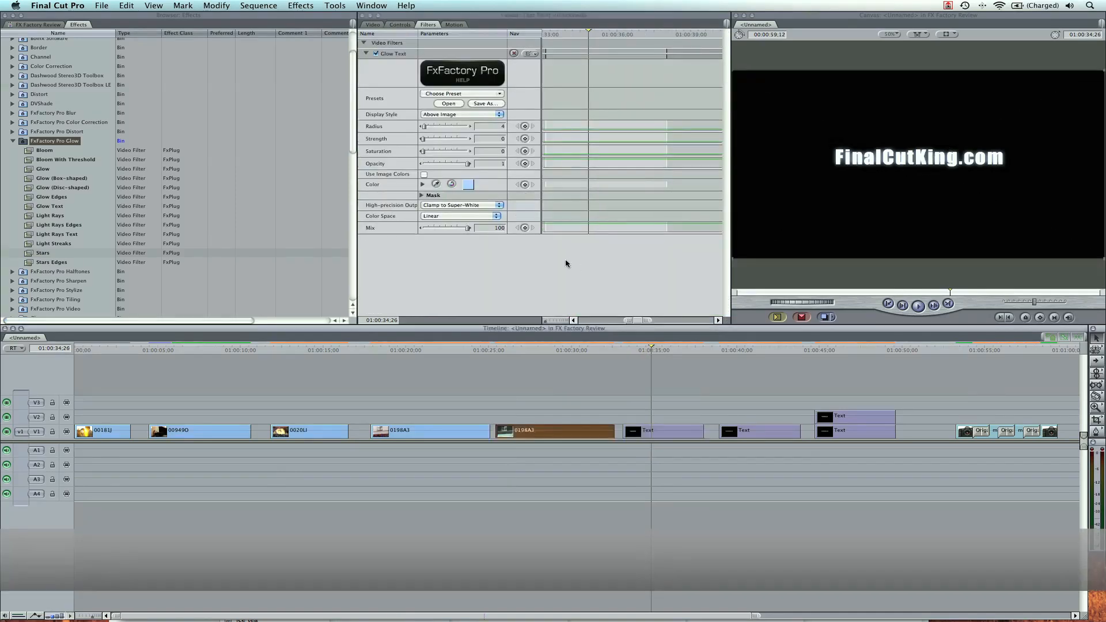
Step: Keyframe Glow Text Strength and lower the second keyframe's value in the graph
{"action": "left_click_drag", "start_coordinate": [423, 138], "coordinate": [444, 138]}
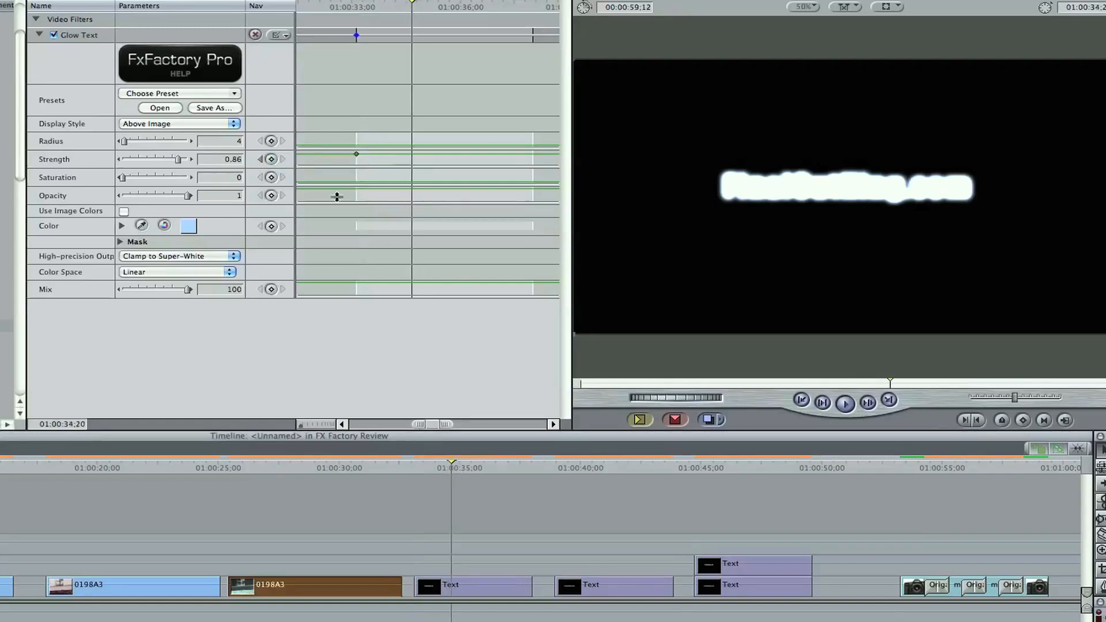
{"action": "left_click_drag", "start_coordinate": [179, 159], "coordinate": [128, 159]}
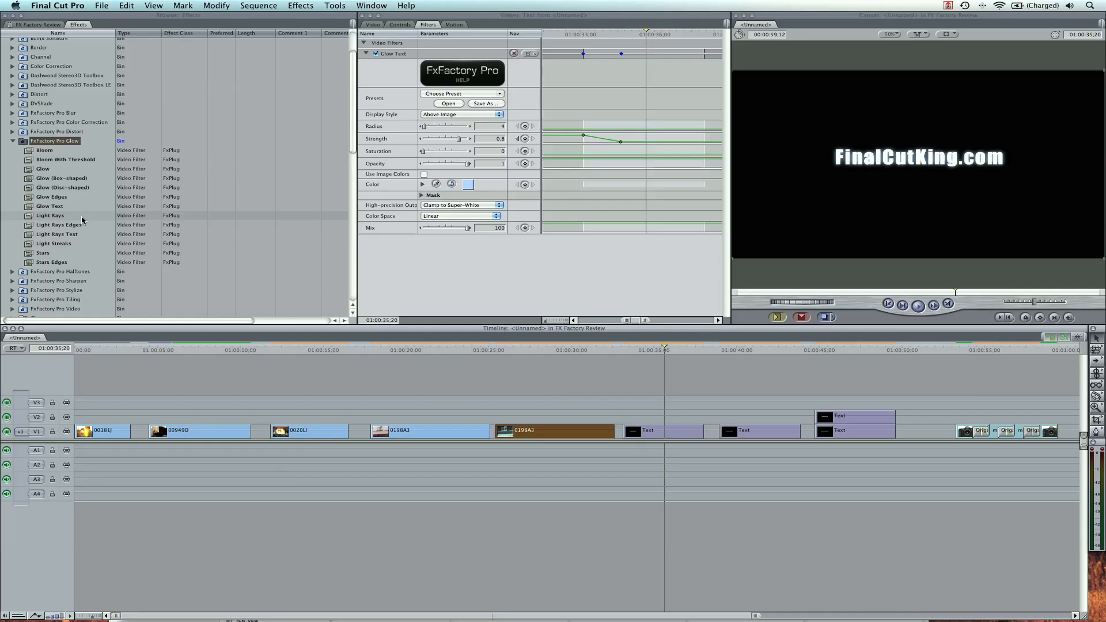
{"action": "mouse_move", "coordinate": [756, 355]}
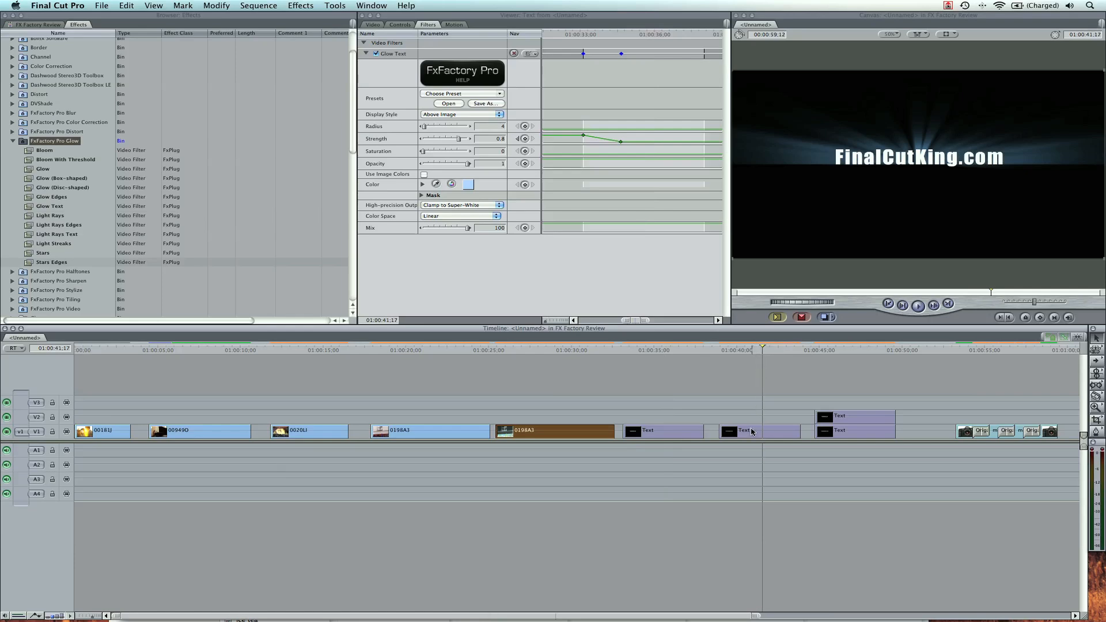
{"action": "left_click", "coordinate": [755, 430]}
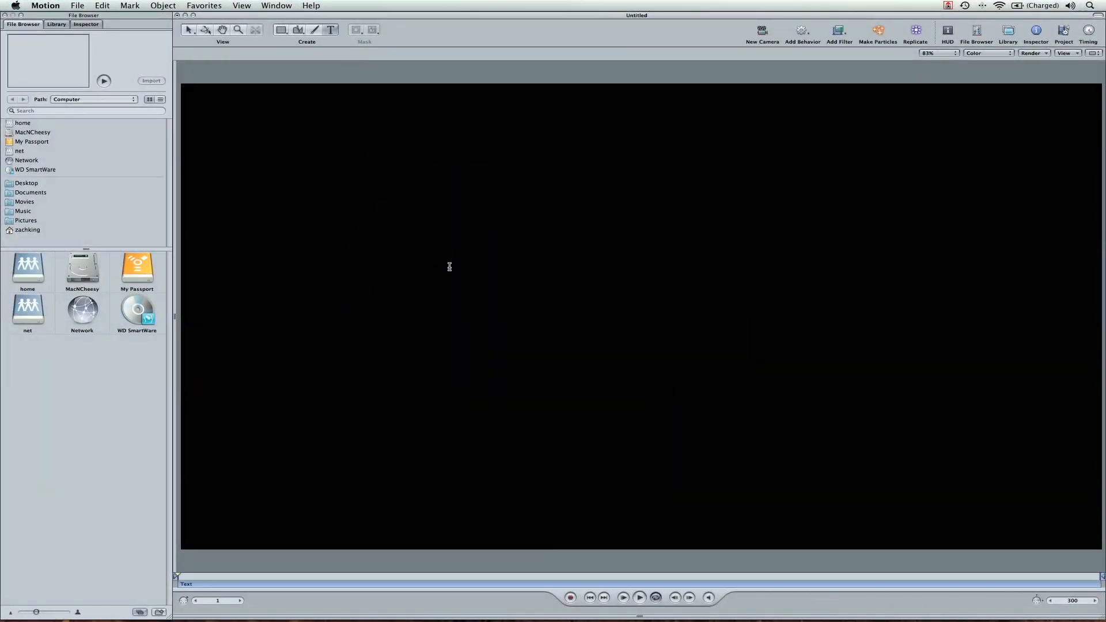
Step: Type the FinalCutKing.com title, scale it to 157 points and centre it on the canvas
{"action": "type", "text": "FinalCutKing.com"}
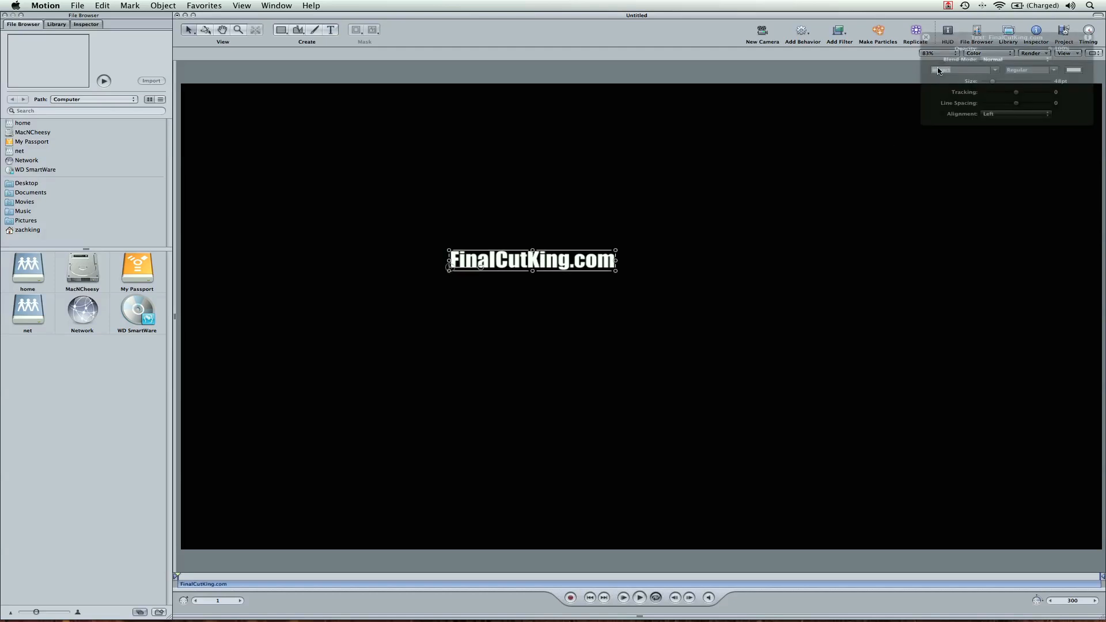
{"action": "left_click_drag", "start_coordinate": [993, 81], "coordinate": [1019, 81]}
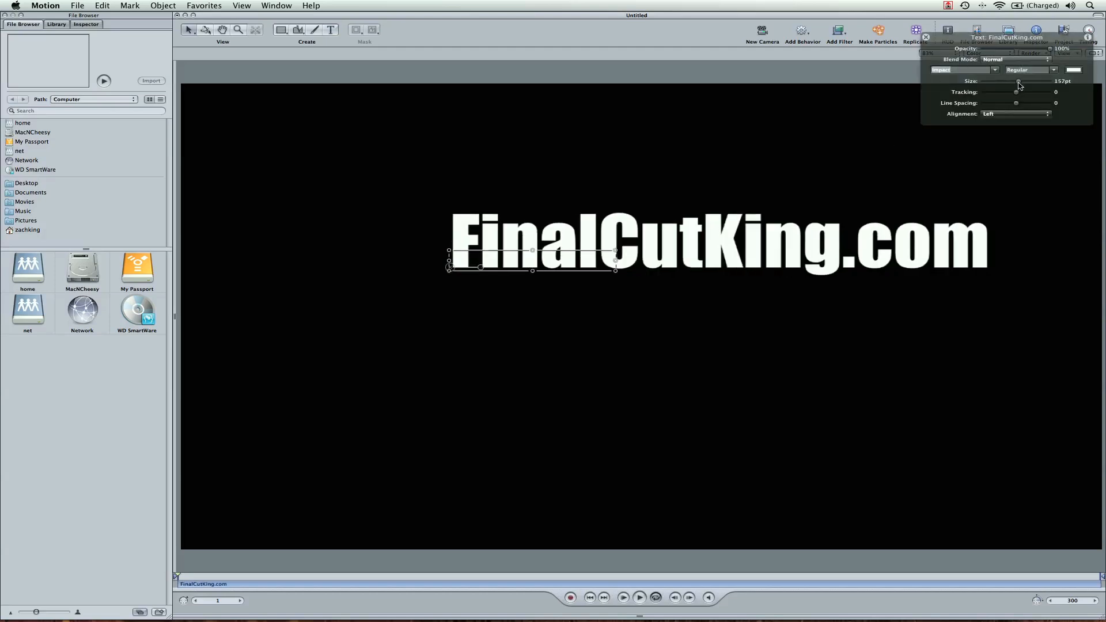
{"action": "left_click_drag", "start_coordinate": [1015, 92], "coordinate": [1030, 92]}
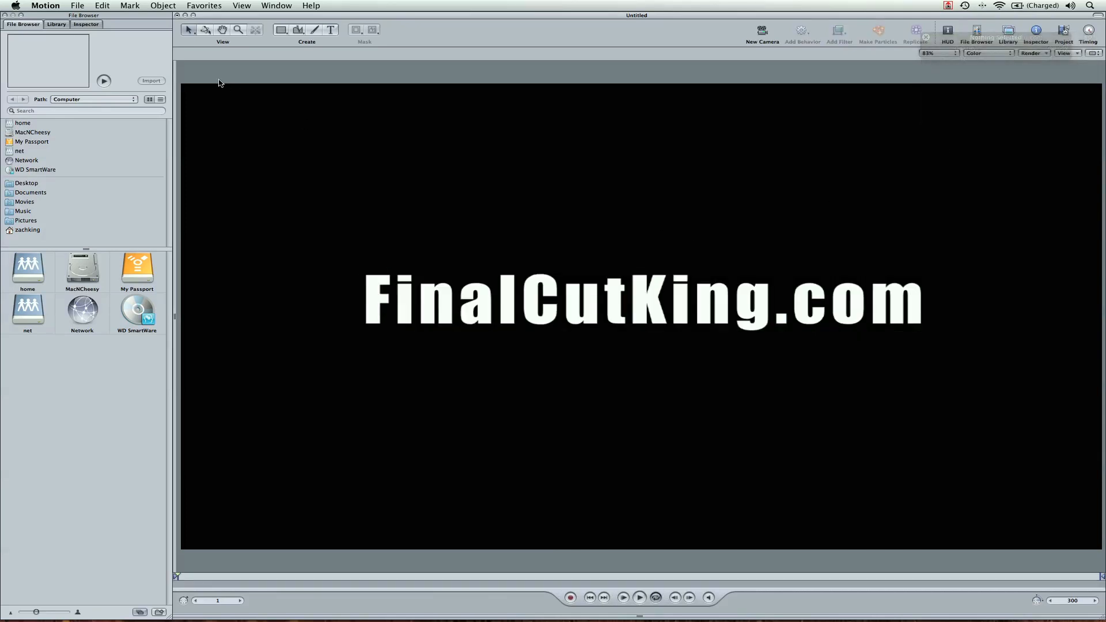
{"action": "left_click", "coordinate": [86, 25]}
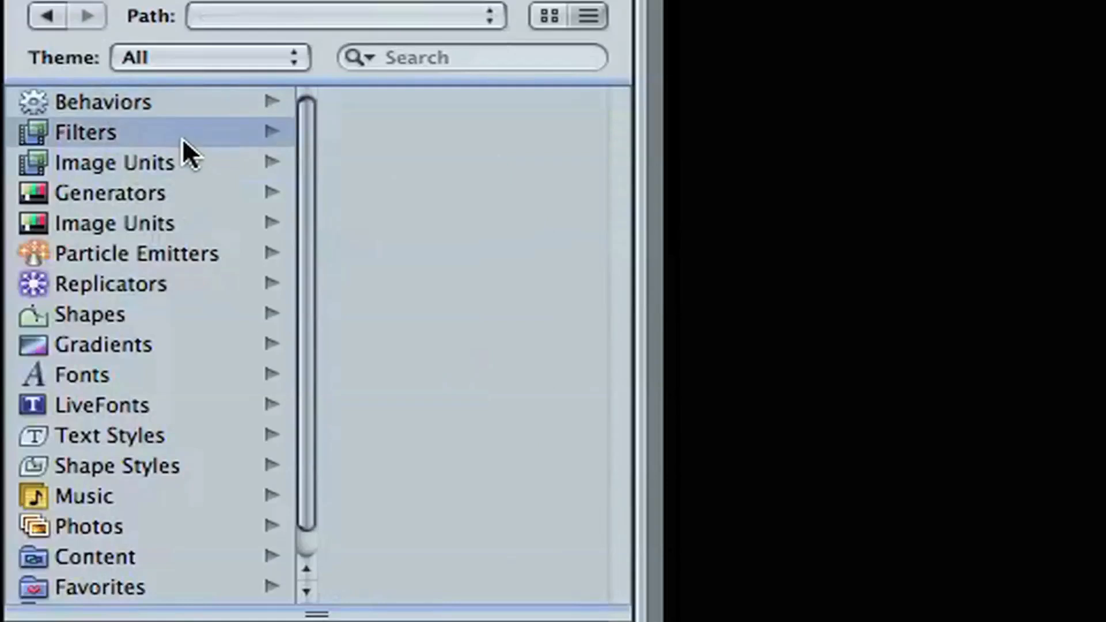
Step: Apply FxFactory Pro's LED Lights filter to the title and adjust its Cell Size
{"action": "left_click", "coordinate": [84, 133]}
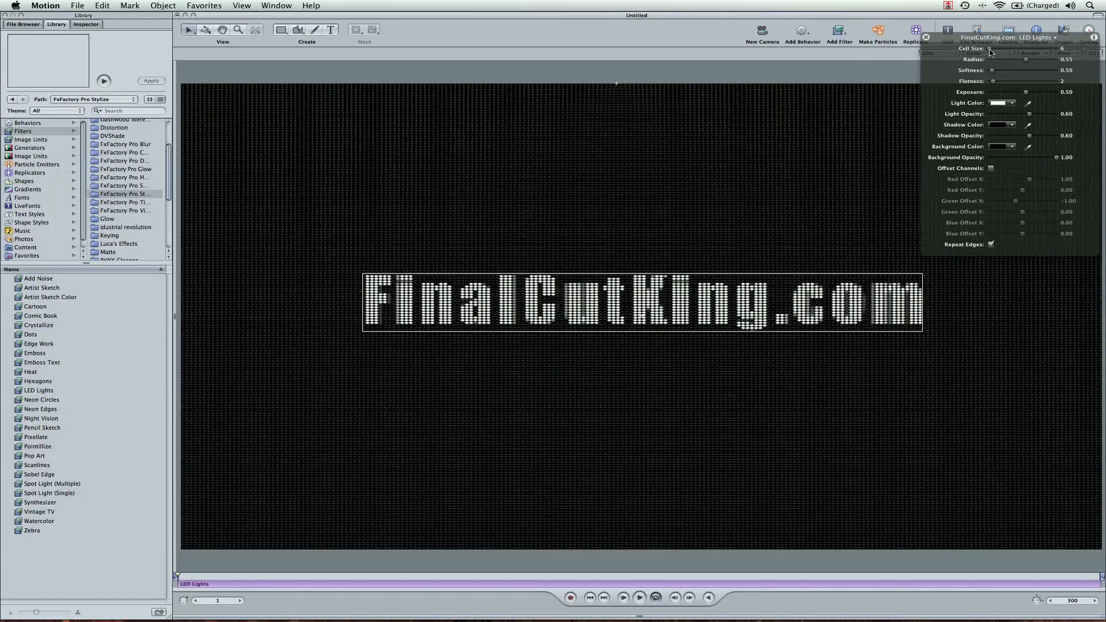
{"action": "left_click_drag", "start_coordinate": [992, 49], "coordinate": [1023, 48]}
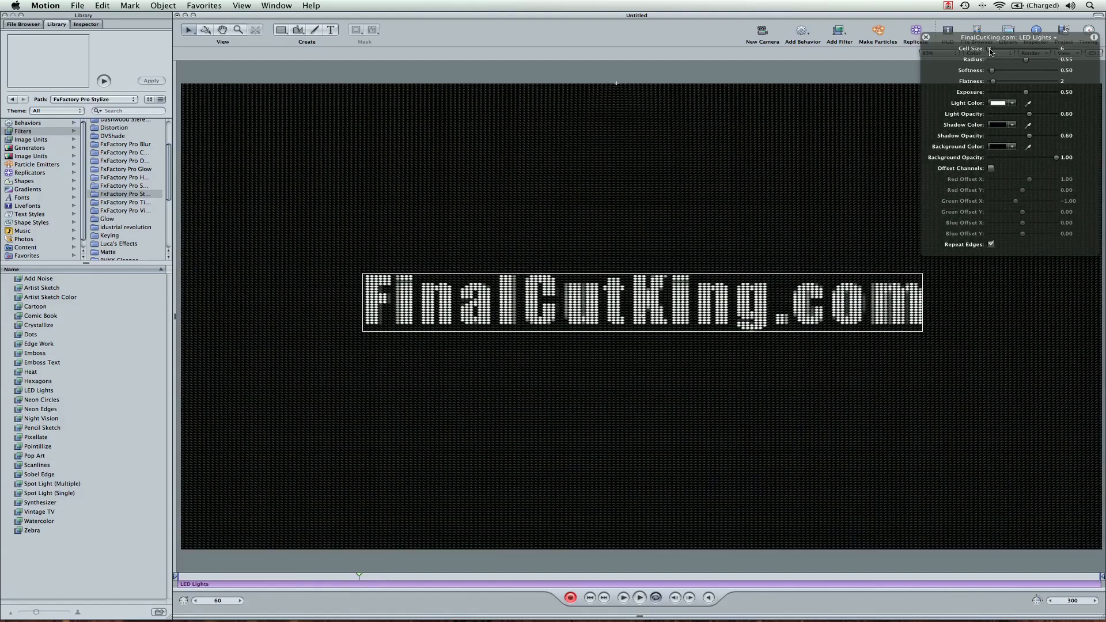
Step: Keyframe LED Cell Size shrinking from giant to fine dots and play the animation
{"action": "left_click", "coordinate": [991, 47]}
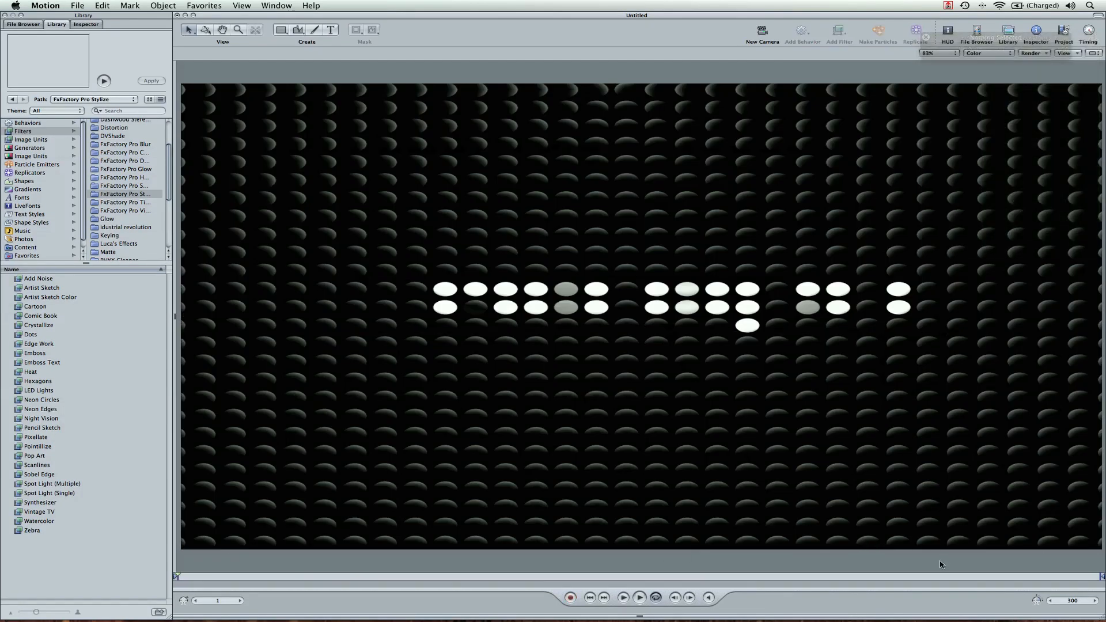
{"action": "left_click", "coordinate": [638, 597]}
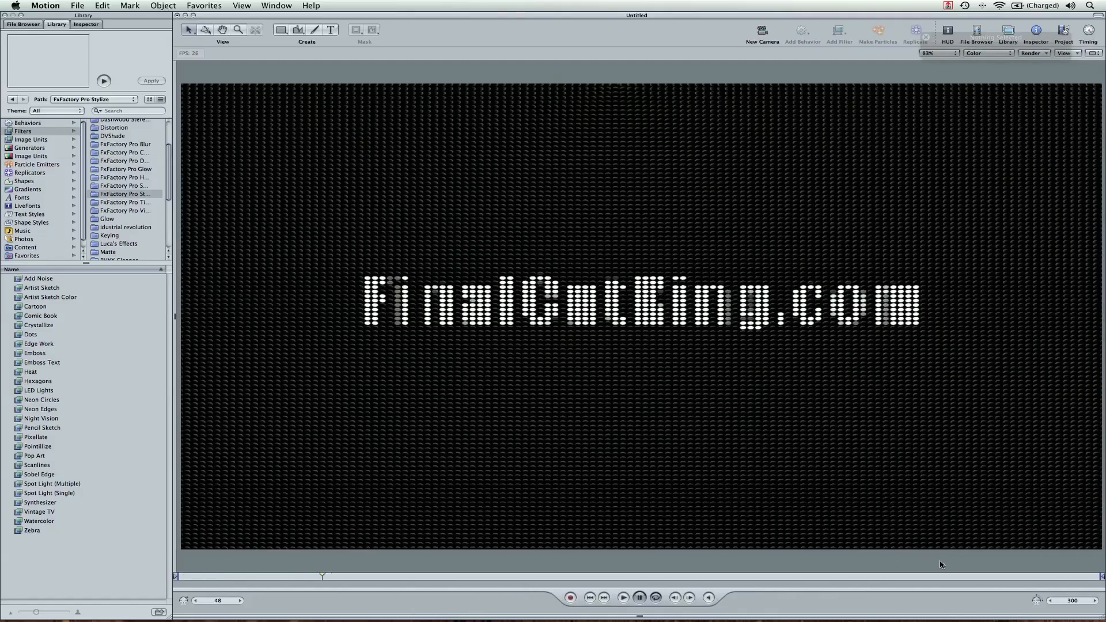
{"action": "left_click", "coordinate": [622, 597]}
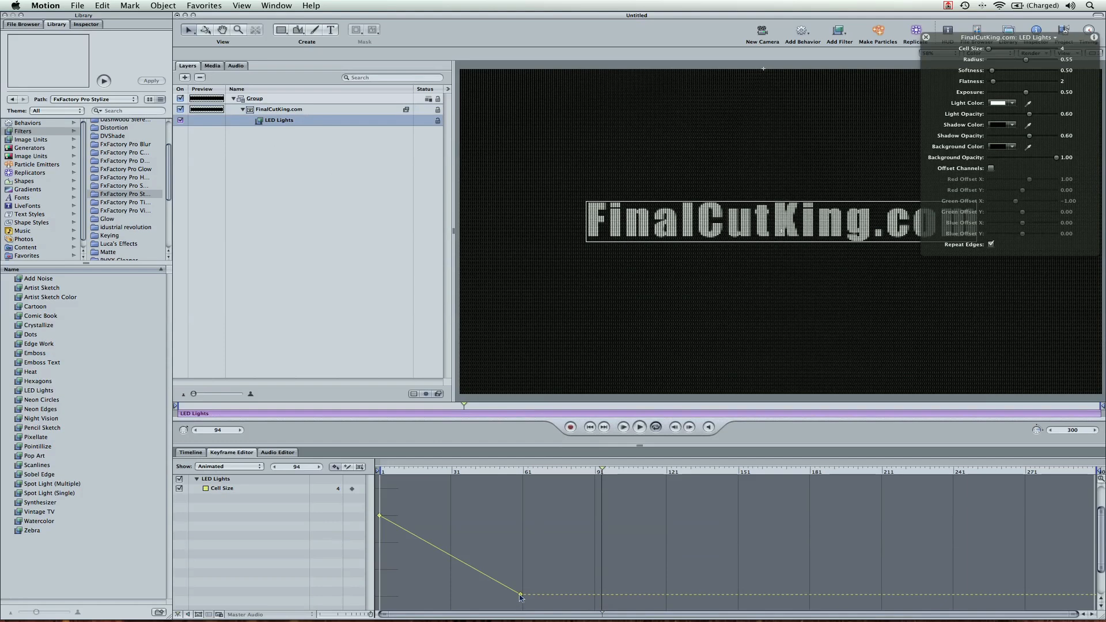
{"action": "right_click", "coordinate": [520, 594]}
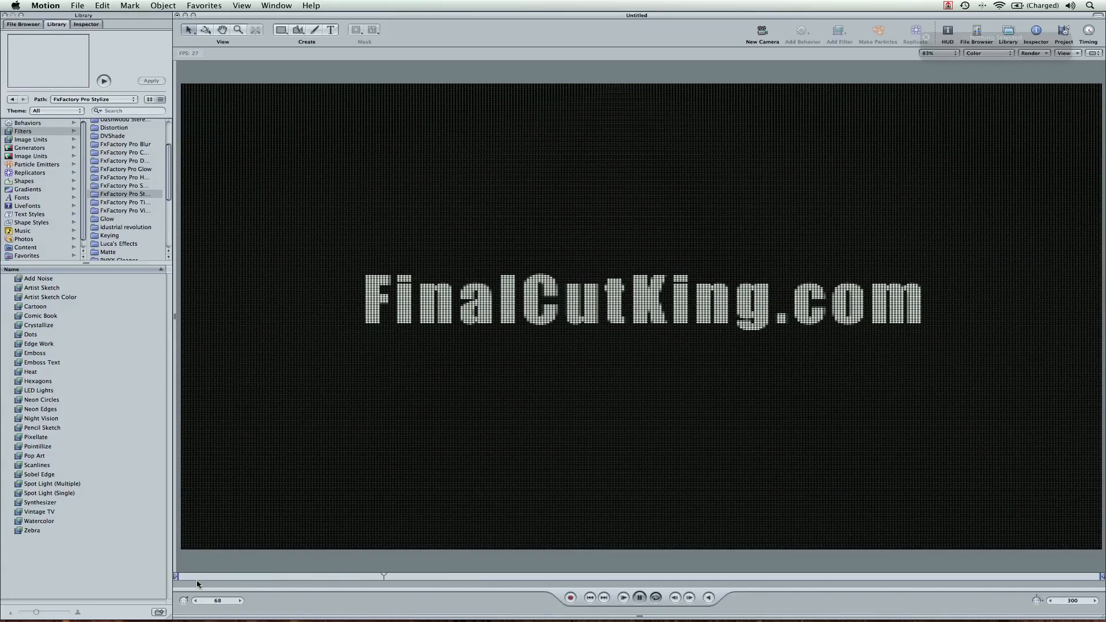
{"action": "left_click", "coordinate": [622, 597]}
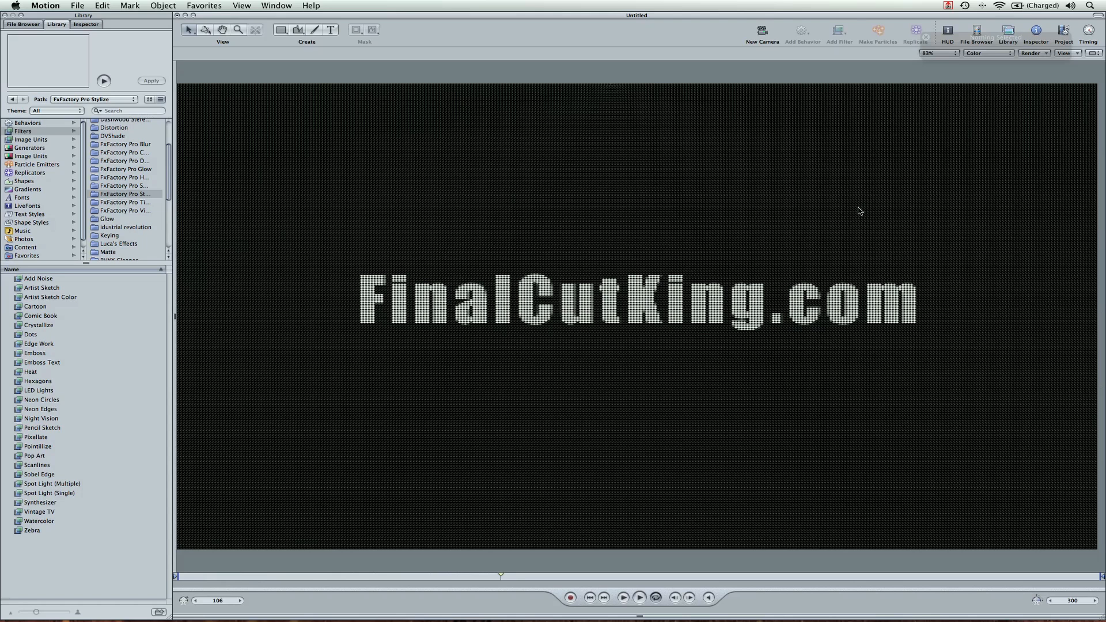
{"action": "mouse_move", "coordinate": [851, 208]}
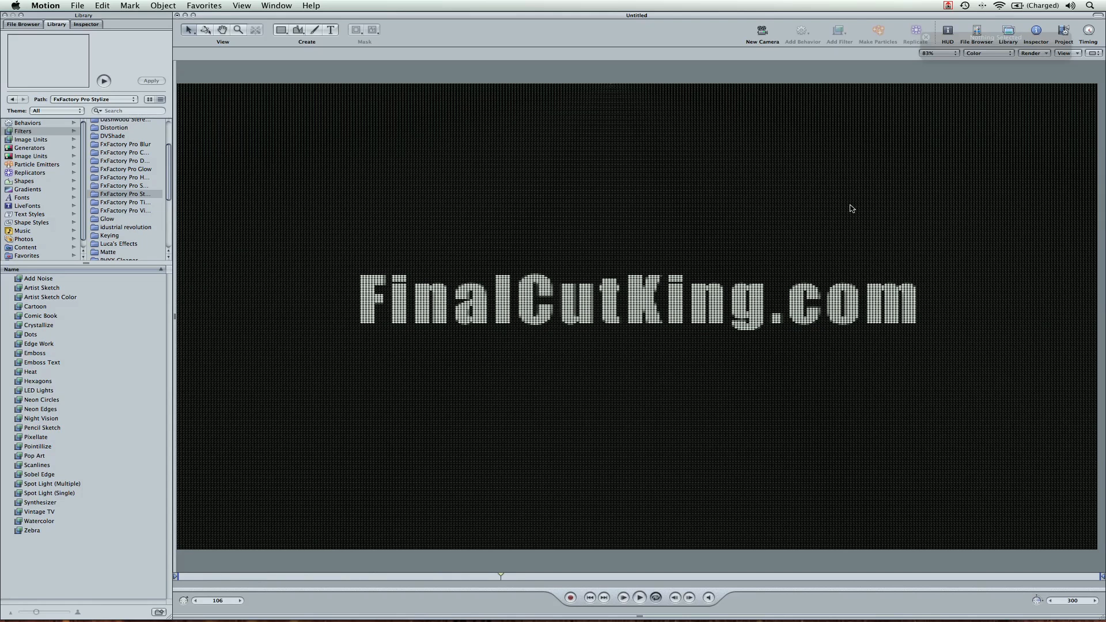
{"action": "mouse_move", "coordinate": [48, 320]}
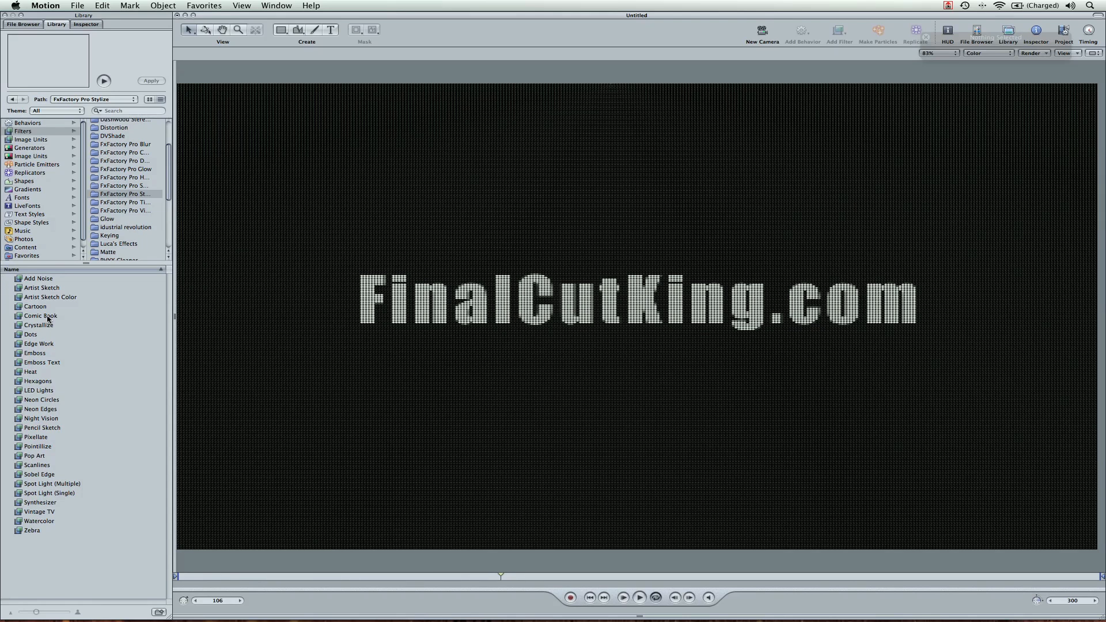
{"action": "mouse_move", "coordinate": [463, 385]}
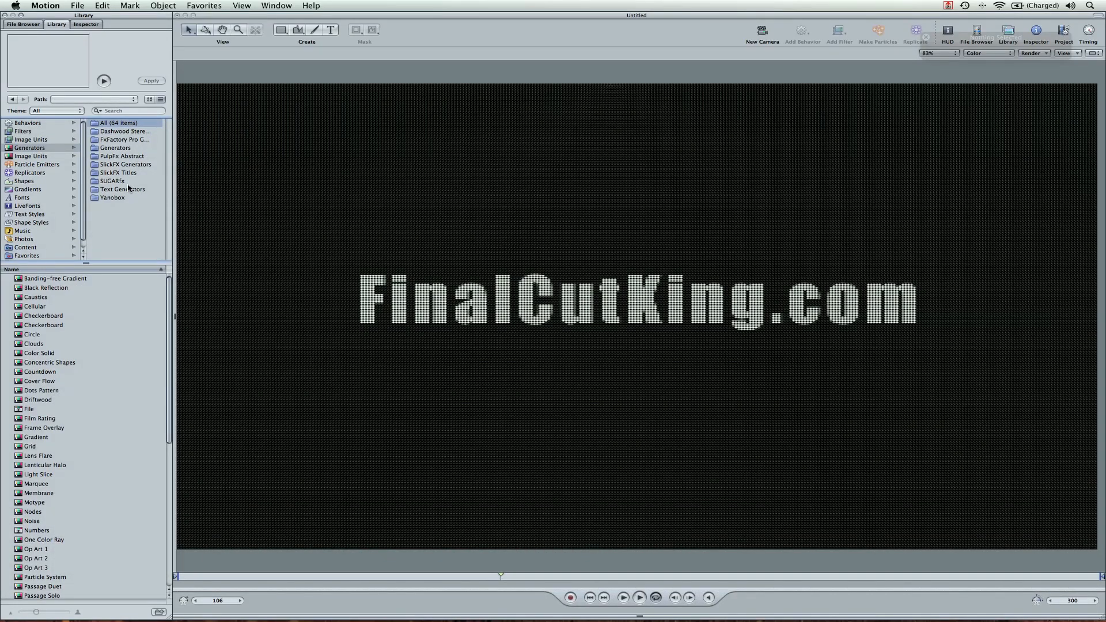
Step: Preview the Banding-free Gradient and Frame Overlay generators, then apply Lenticular Halo
{"action": "left_click", "coordinate": [125, 139]}
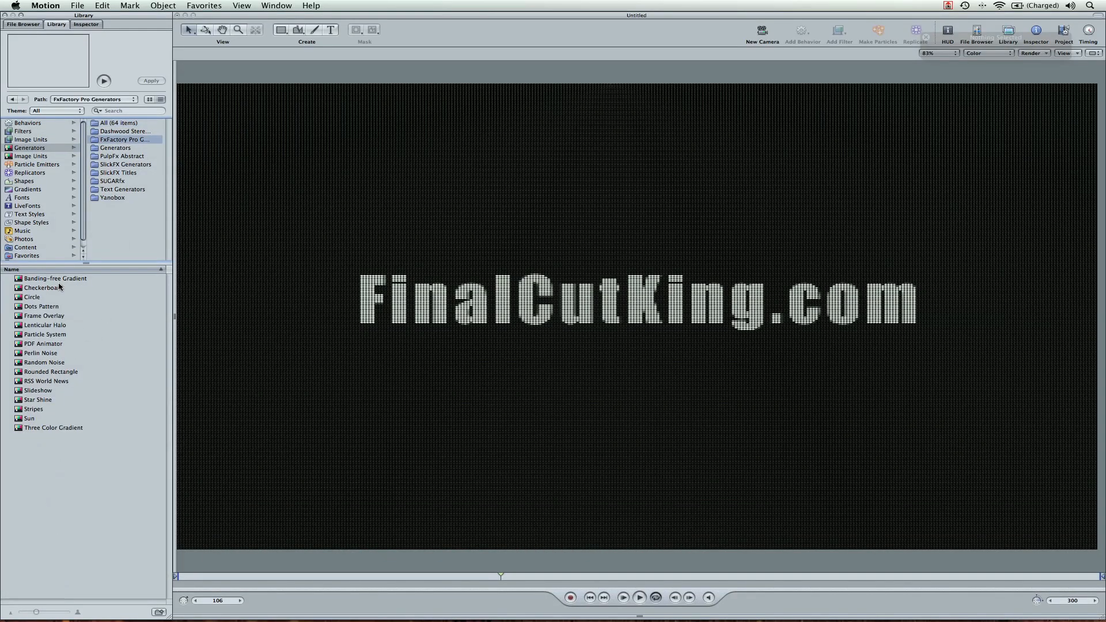
{"action": "left_click", "coordinate": [55, 278]}
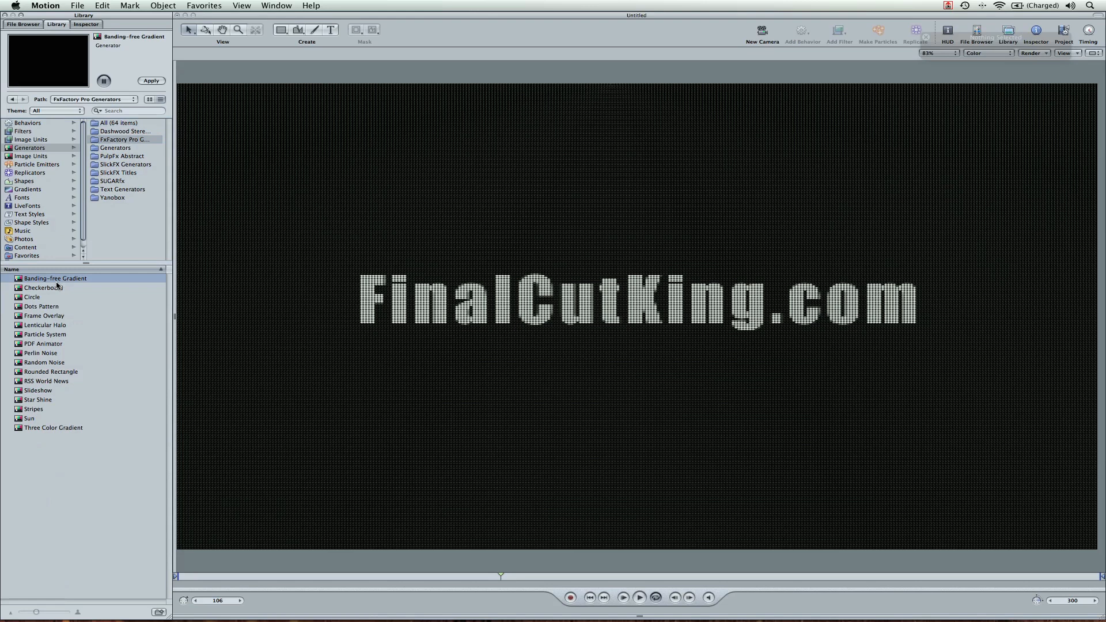
{"action": "left_click", "coordinate": [44, 315]}
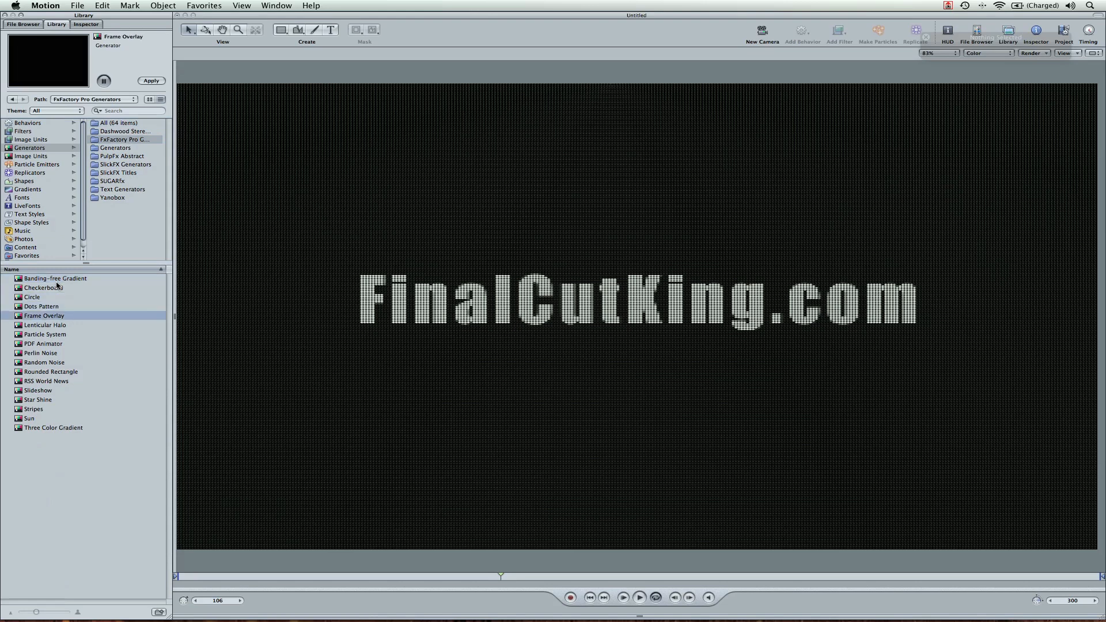
{"action": "left_click", "coordinate": [45, 324]}
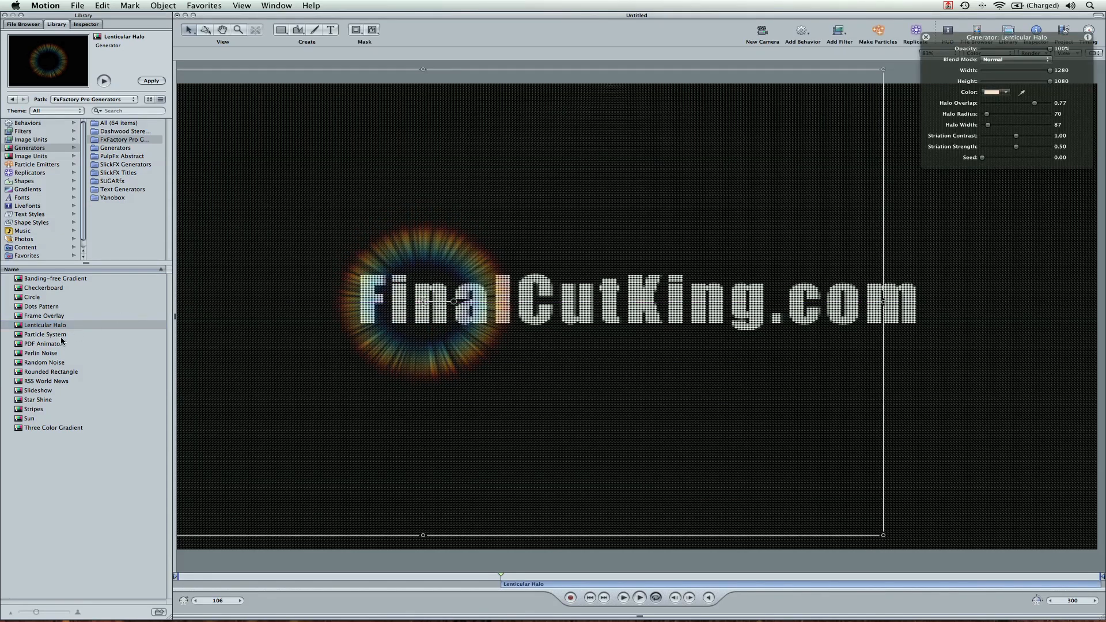
{"action": "left_click", "coordinate": [45, 333]}
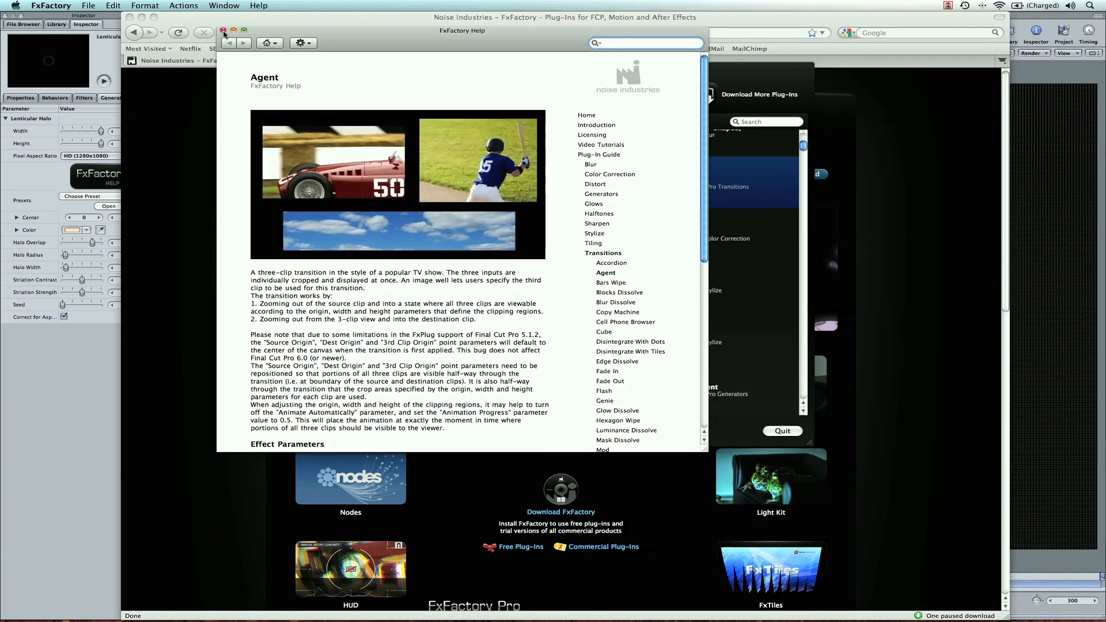
Step: Close the FxFactory Help window showing the Agent transition page
{"action": "left_click", "coordinate": [642, 43]}
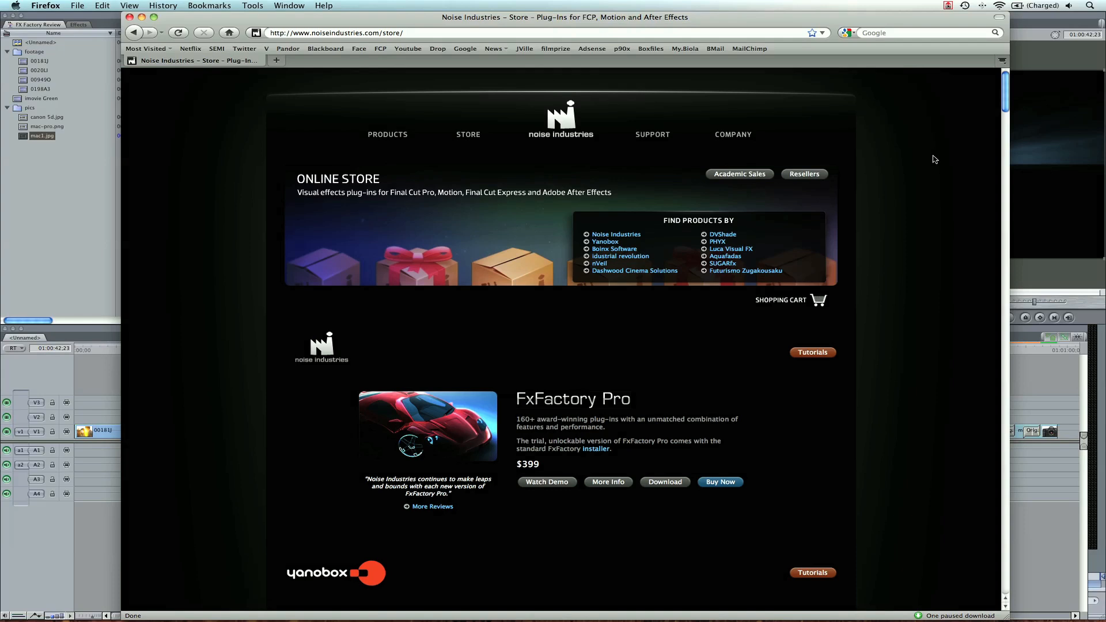
{"action": "mouse_move", "coordinate": [746, 330]}
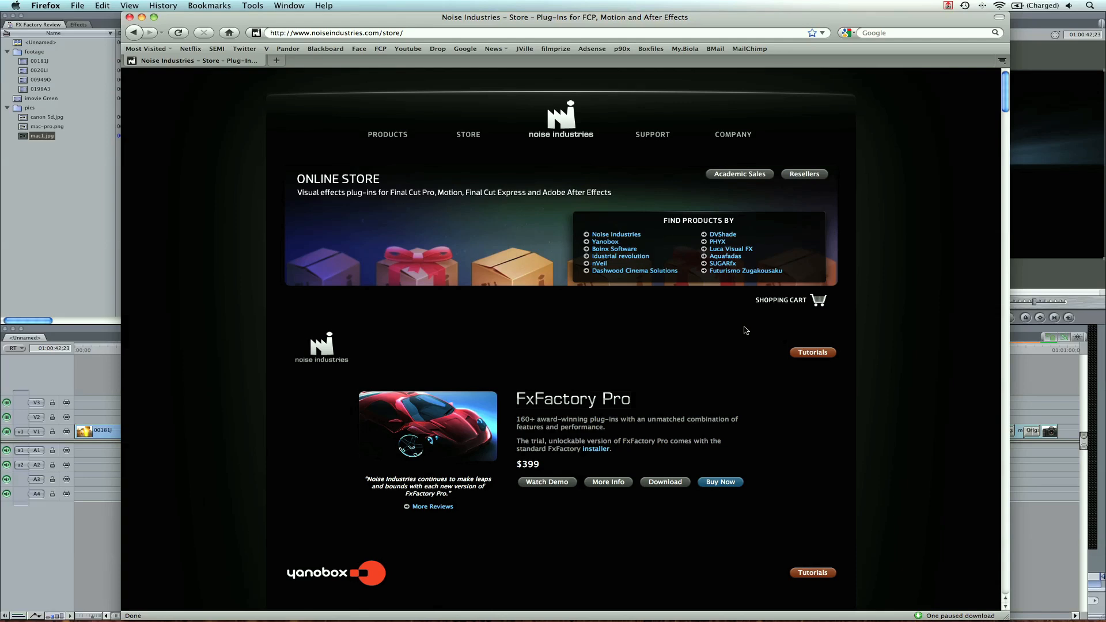
{"action": "mouse_move", "coordinate": [872, 150]}
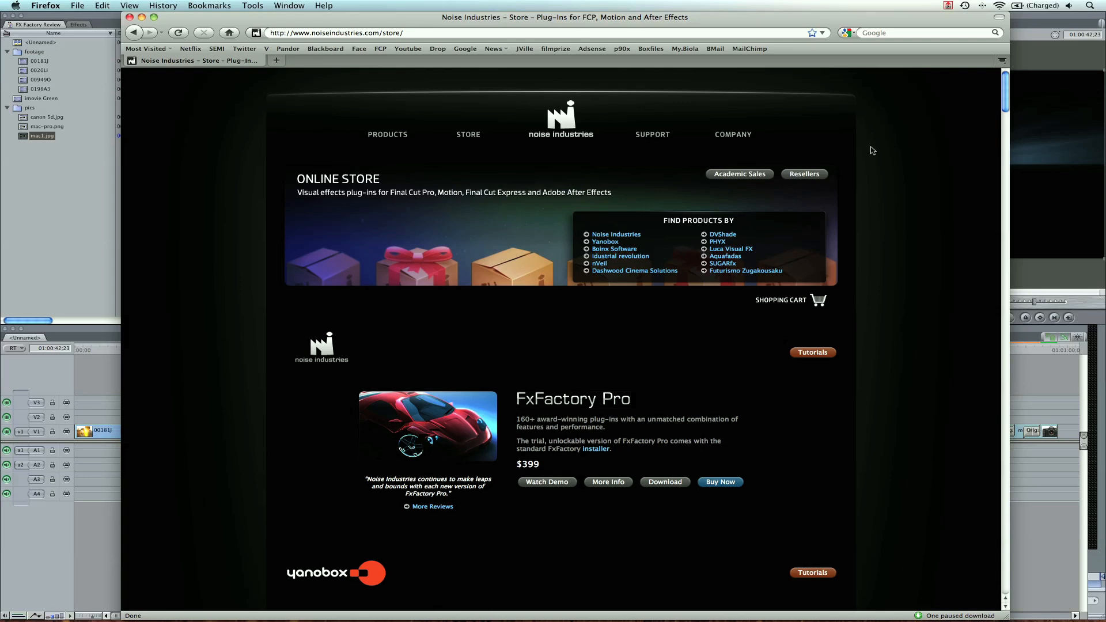
{"action": "mouse_move", "coordinate": [871, 150]}
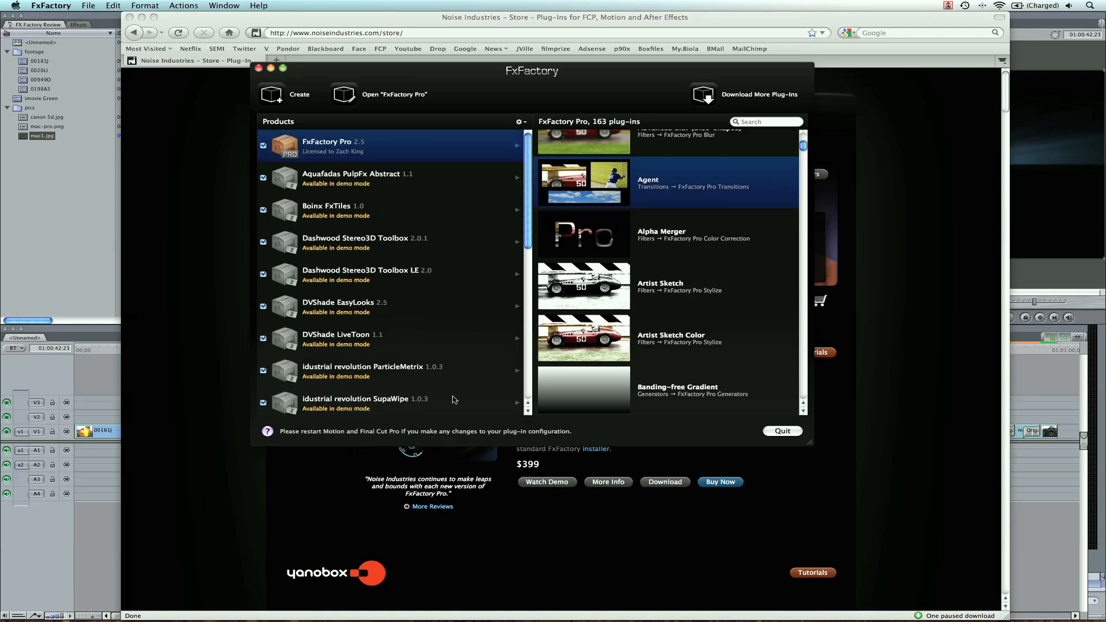
{"action": "mouse_move", "coordinate": [437, 261]}
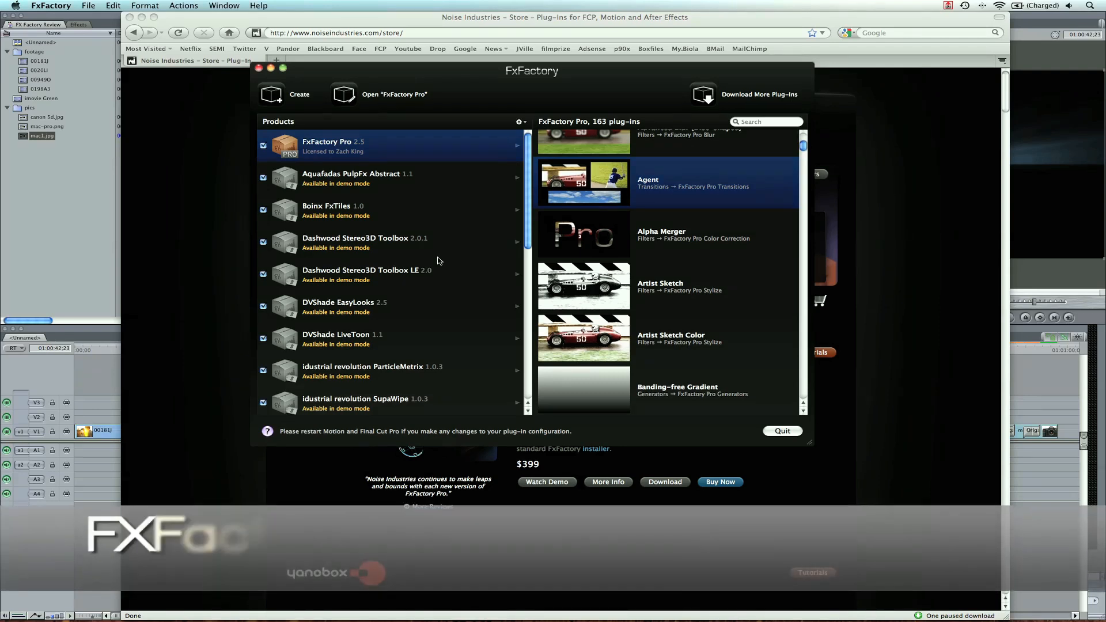
Step: Quit the FxFactory plug-in manager
{"action": "left_click", "coordinate": [782, 431]}
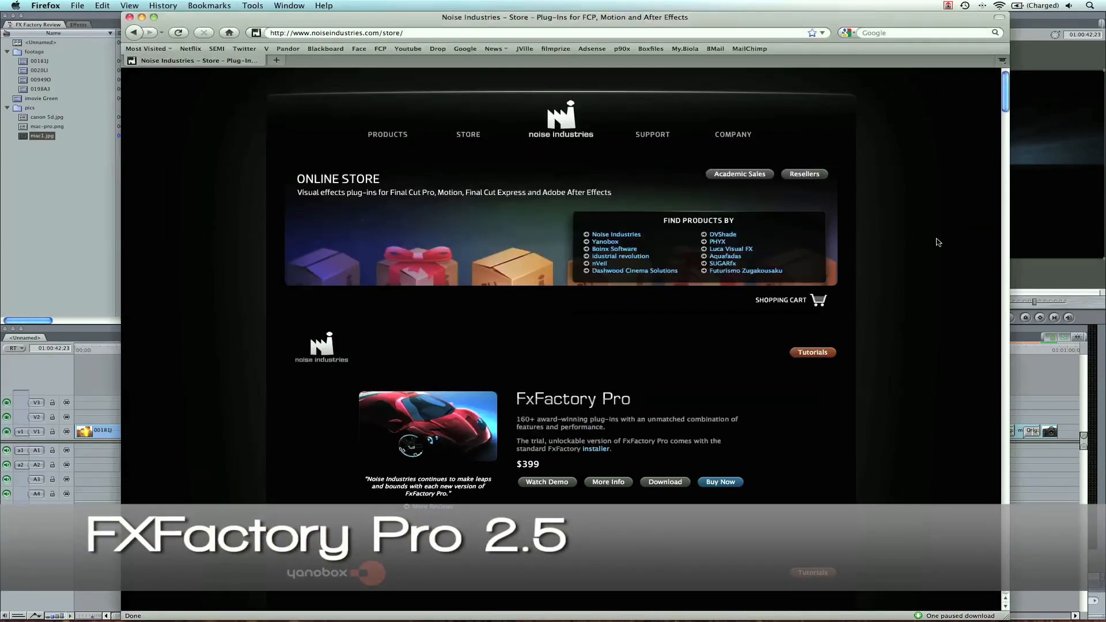